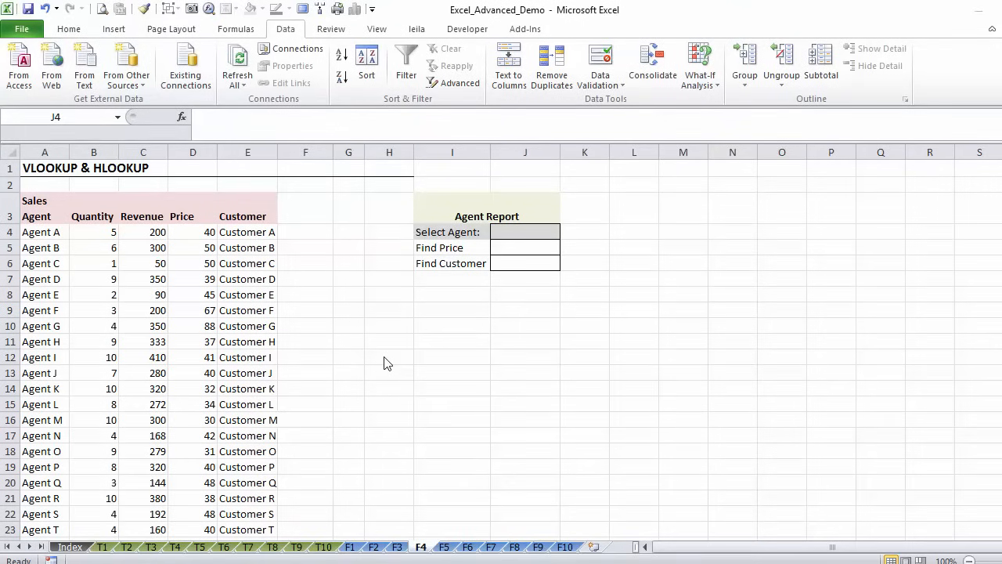
pyautogui.moveTo(66, 252)
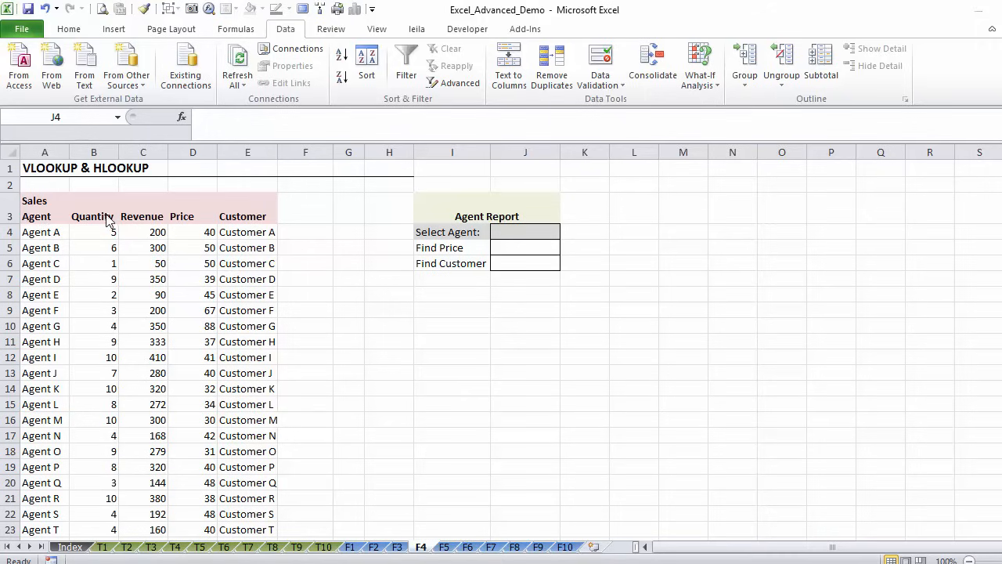
pyautogui.moveTo(149, 241)
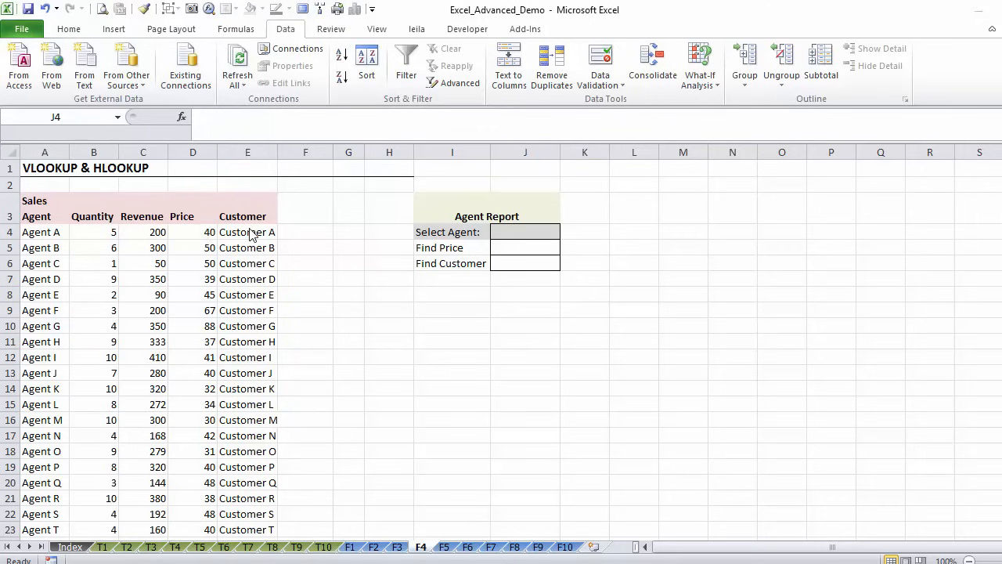
pyautogui.moveTo(439, 269)
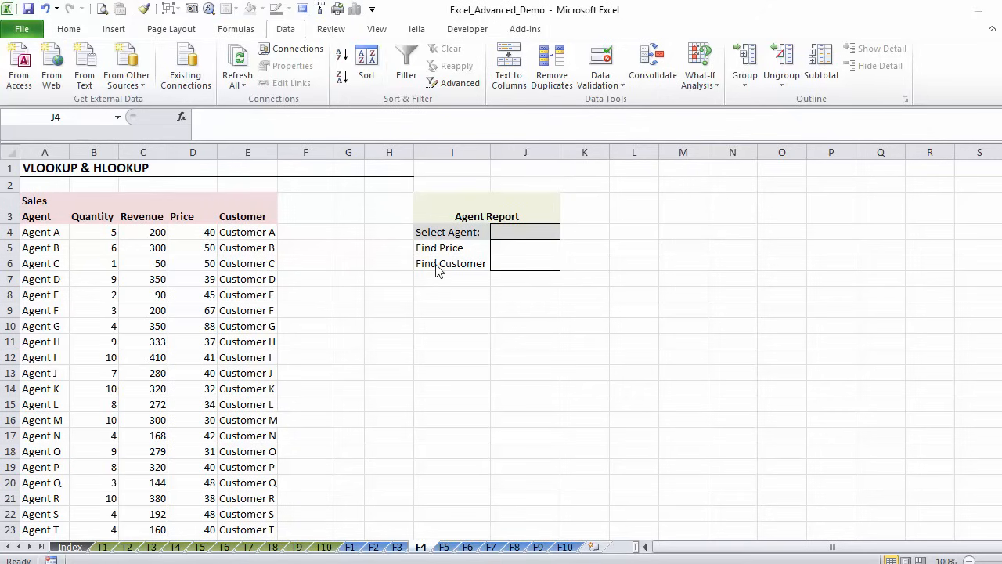
pyautogui.moveTo(457, 258)
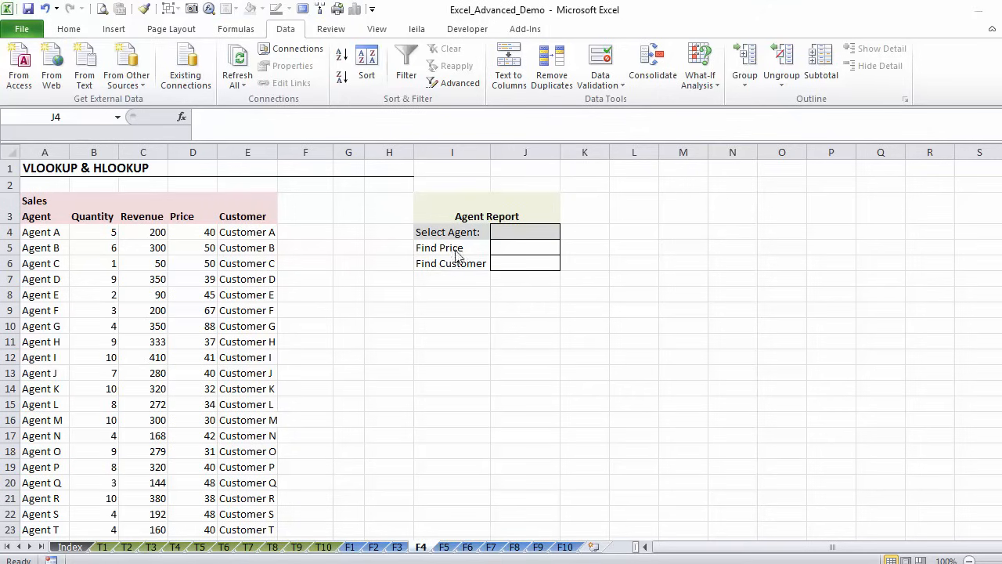
# Select the Select Agent input cell J4 of the Agent Report.
pyautogui.click(525, 232)
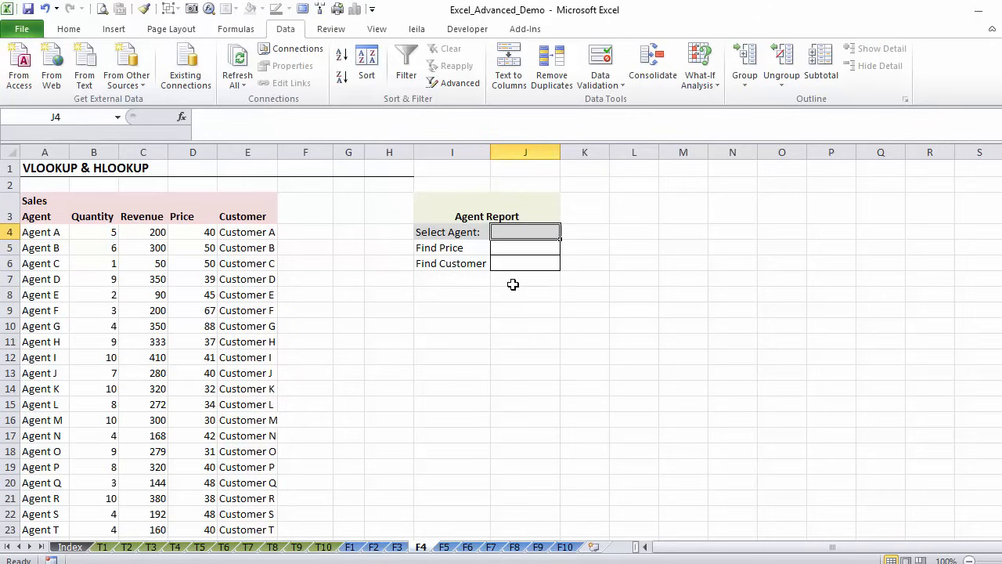
pyautogui.moveTo(203, 316)
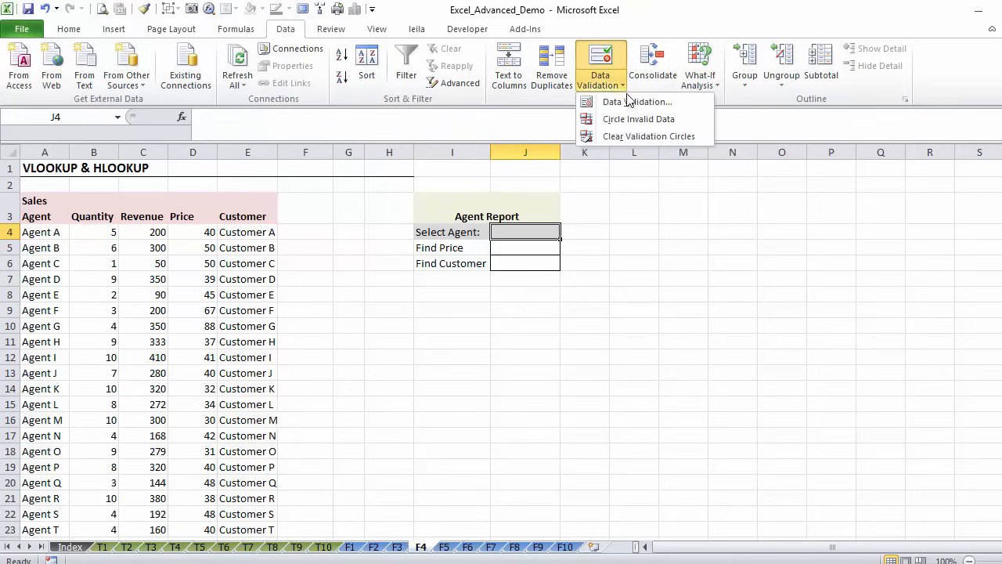
# Apply a List validation to J4 sourced from the agent names $A$4:$A$29.
pyautogui.click(636, 102)
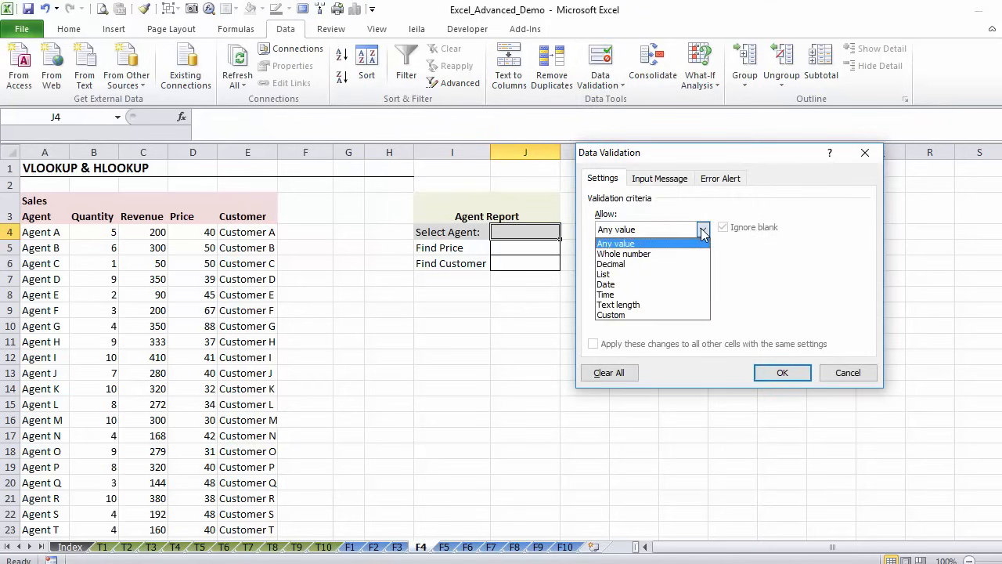
pyautogui.click(602, 274)
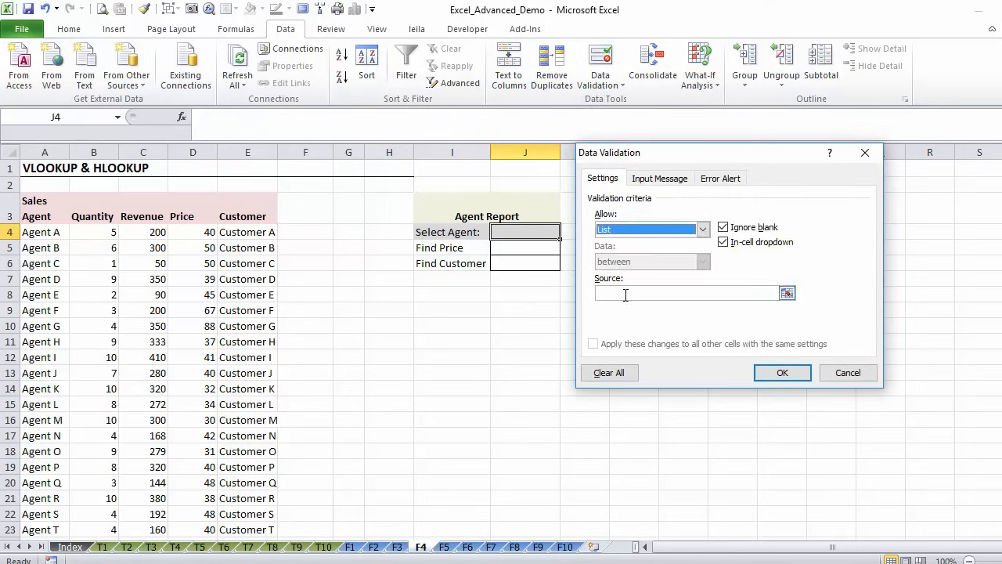
pyautogui.click(686, 293)
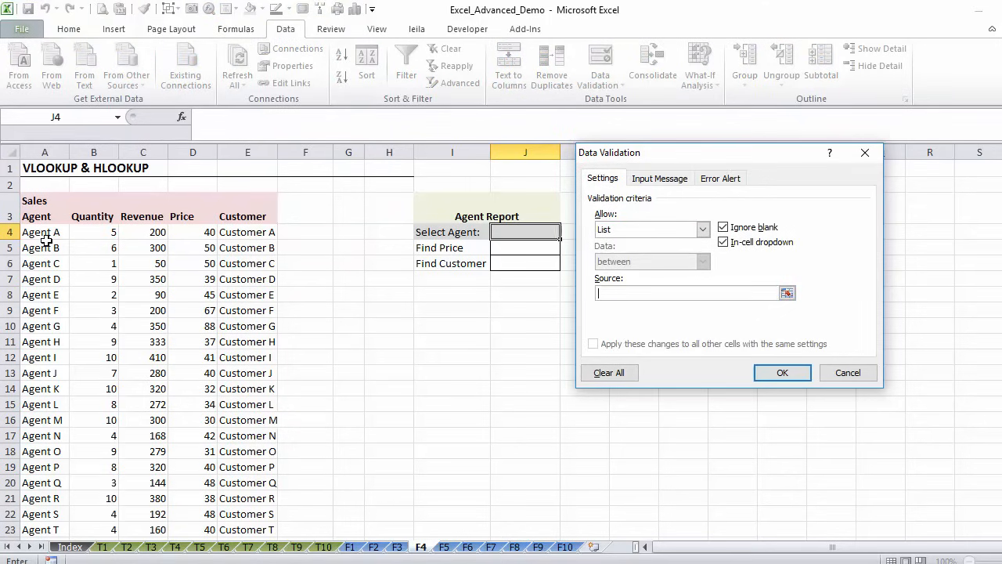
pyautogui.click(44, 232)
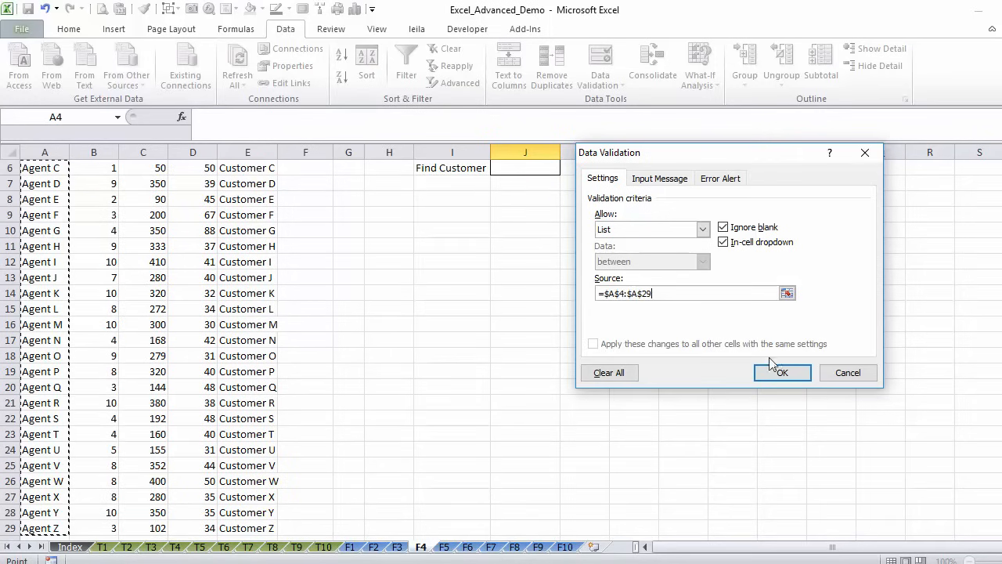
pyautogui.click(784, 373)
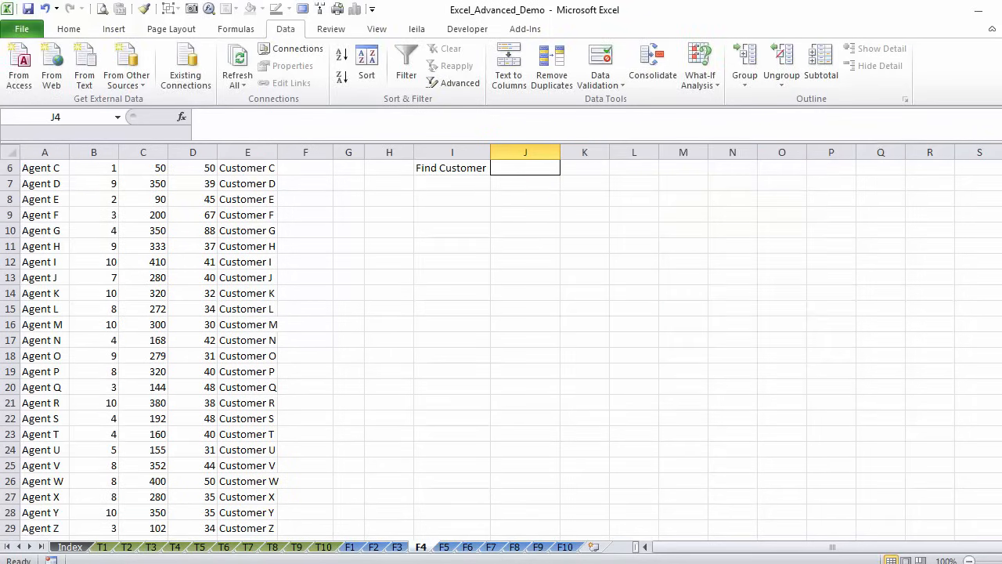
# Choose Agent D from the new Select Agent dropdown.
pyautogui.click(569, 232)
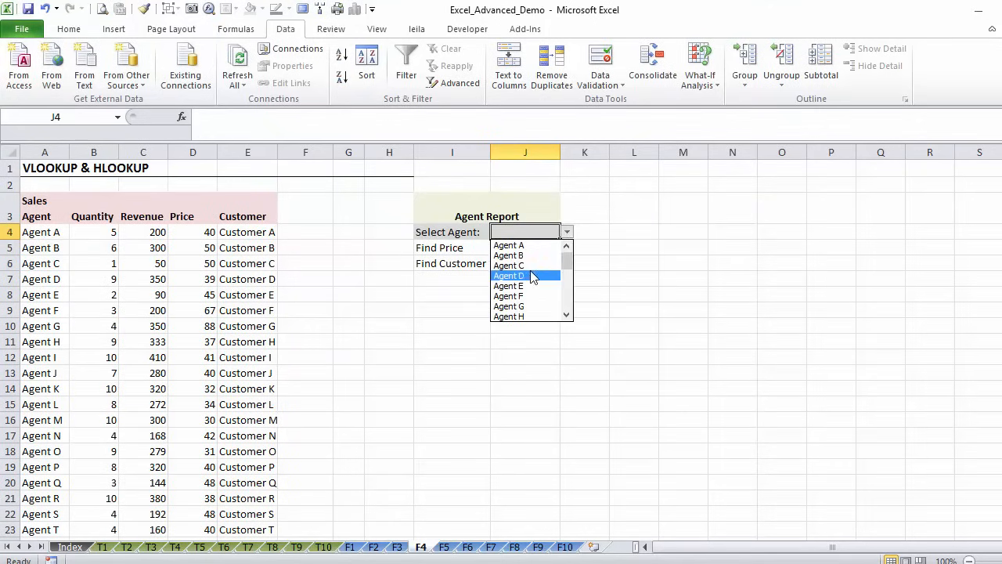
pyautogui.click(508, 276)
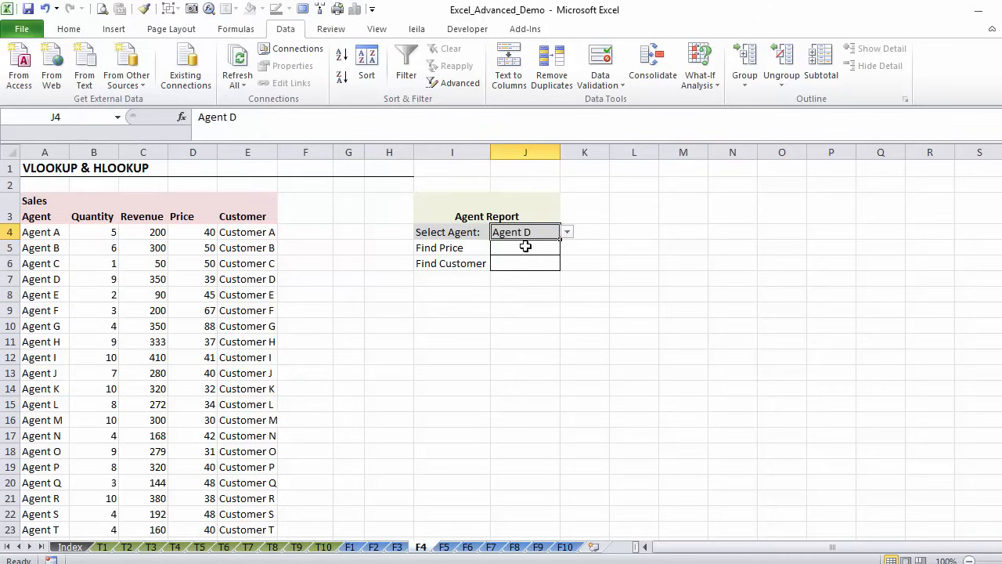
pyautogui.click(525, 247)
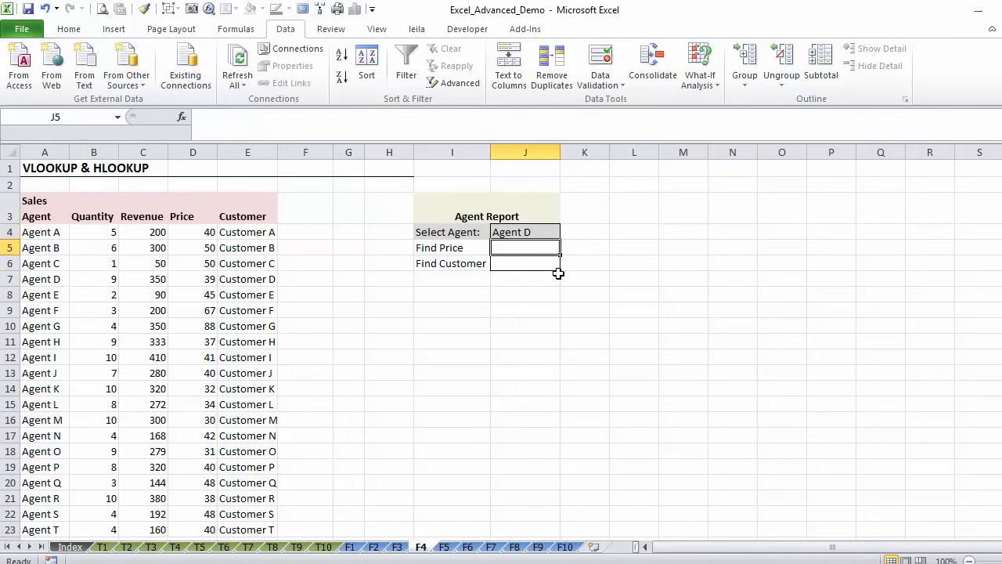
# Begin J5 as =VLOOKUP(J4, A4:E29, using the selected agent and the sales table.
pyautogui.write('=vlookup')
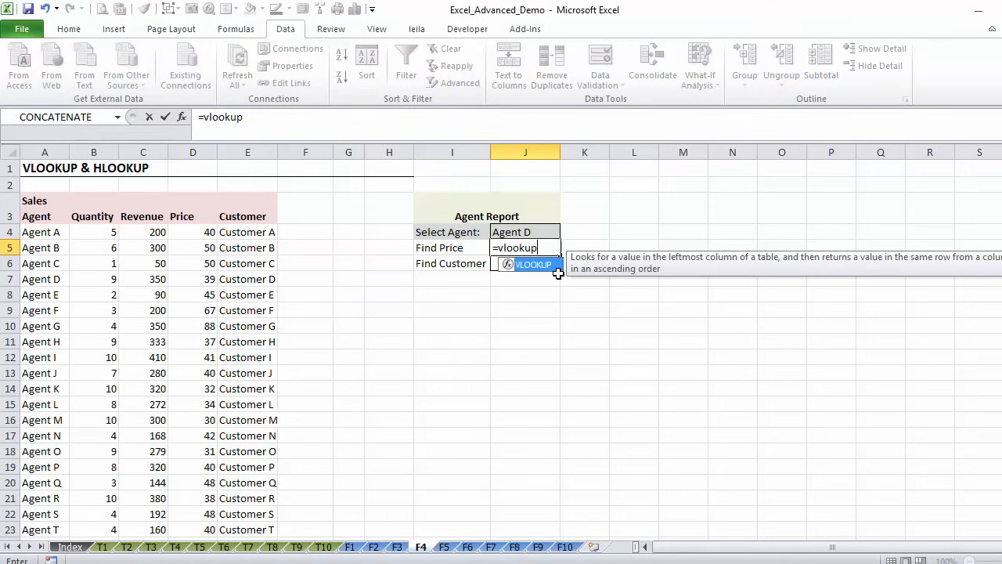
pyautogui.write('(')
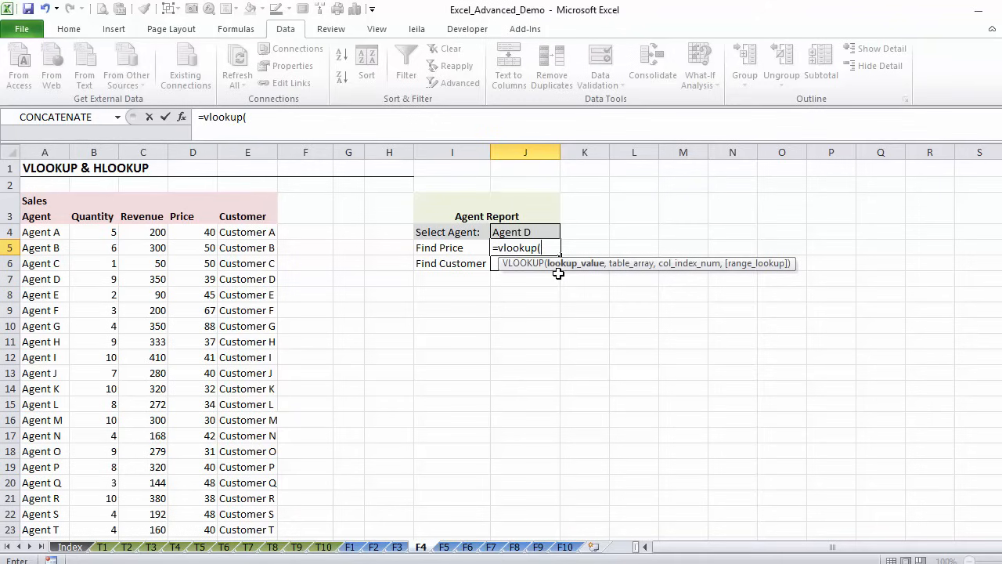
pyautogui.moveTo(578, 269)
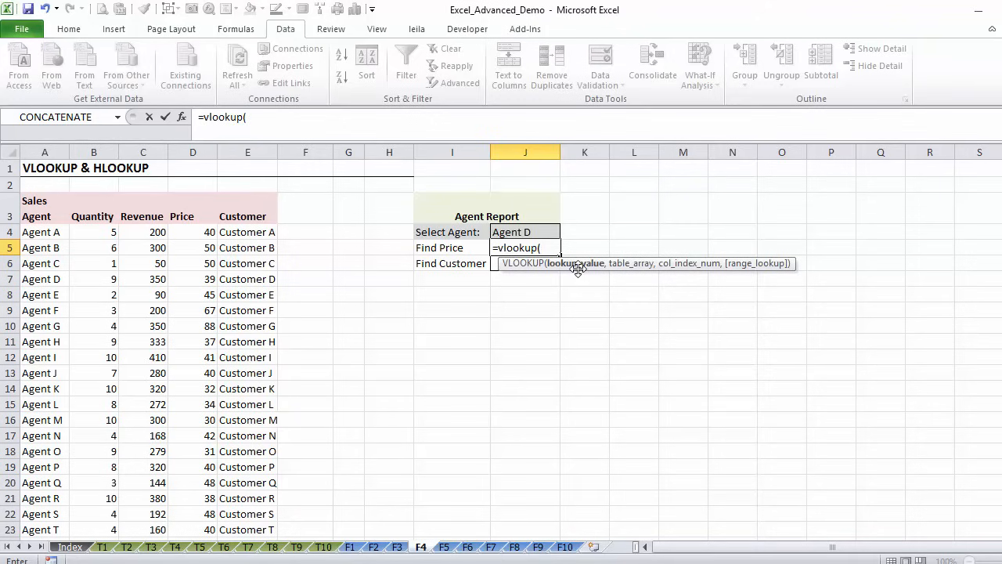
pyautogui.moveTo(520, 231)
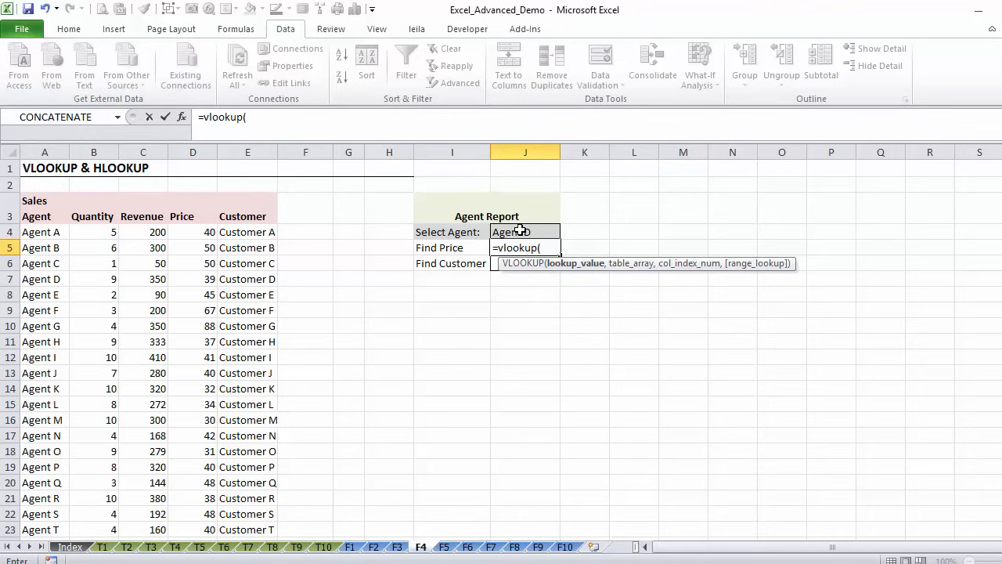
pyautogui.click(524, 232)
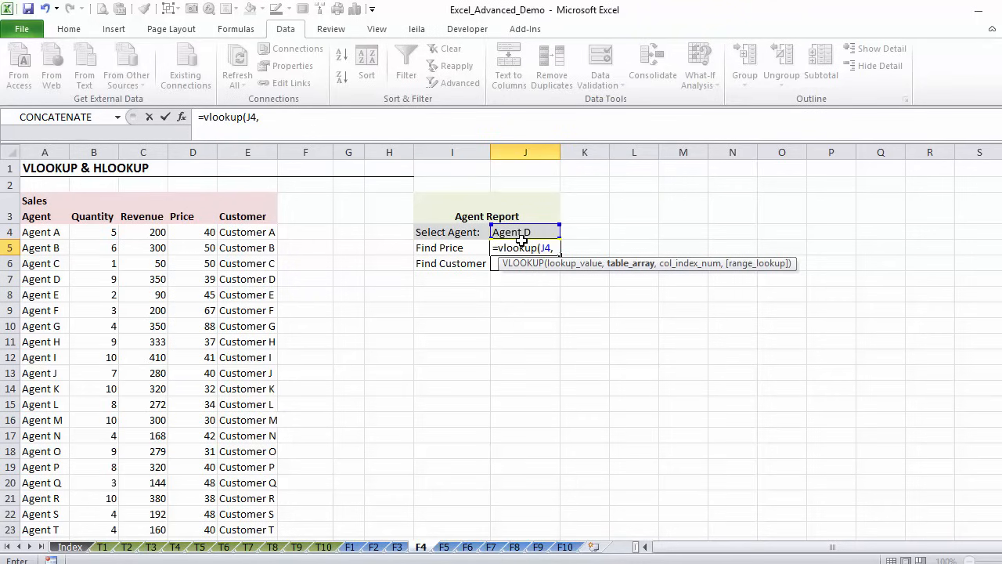
pyautogui.moveTo(44, 232); pyautogui.dragTo(44, 294)
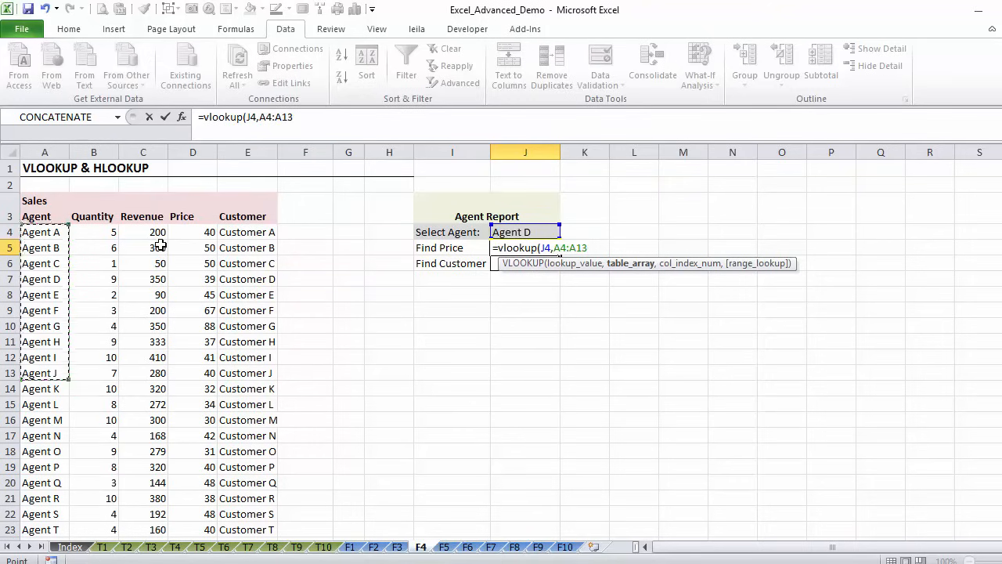
pyautogui.moveTo(143, 232); pyautogui.dragTo(247, 373)
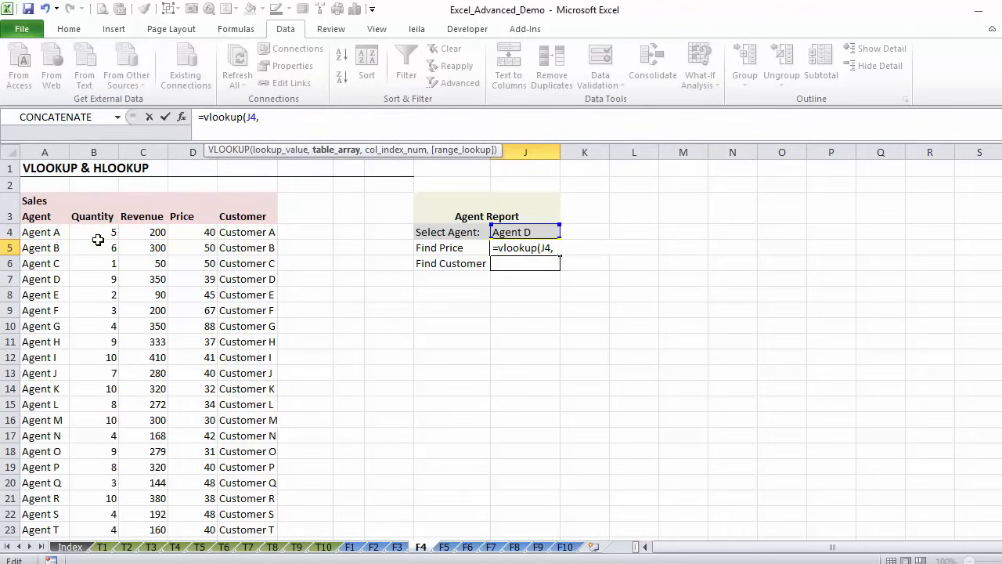
pyautogui.click(44, 232)
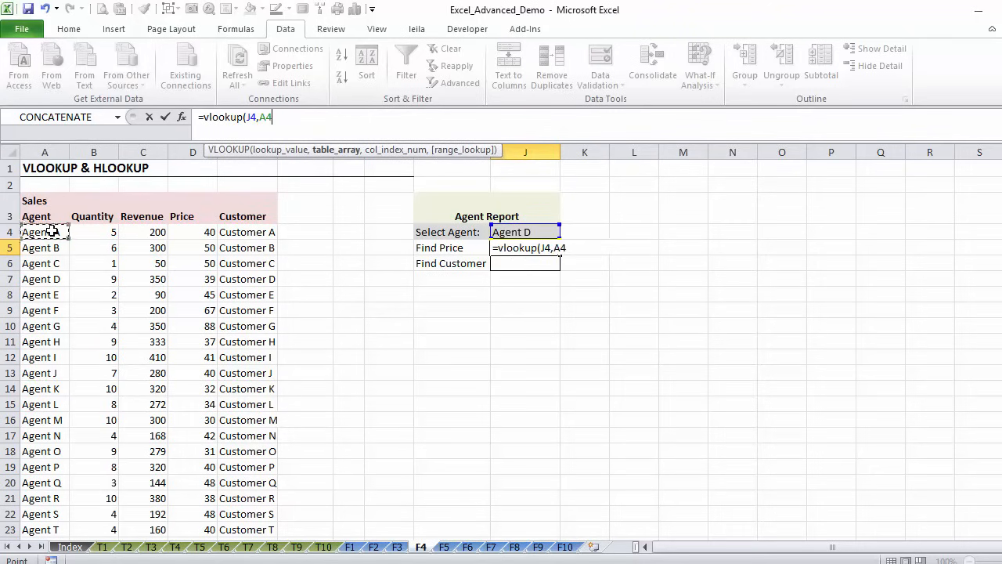
pyautogui.moveTo(44, 231); pyautogui.dragTo(258, 232)
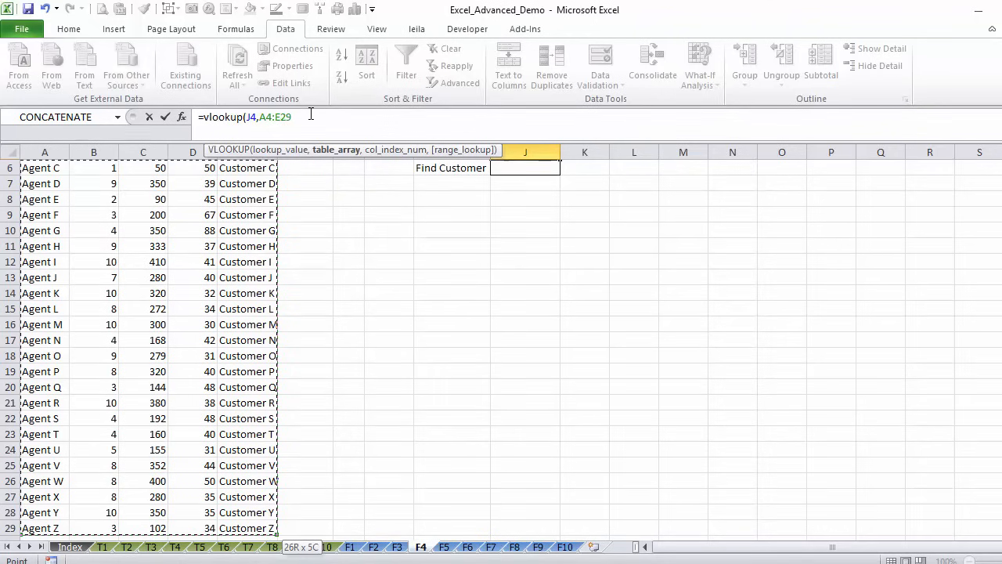
pyautogui.write(',')
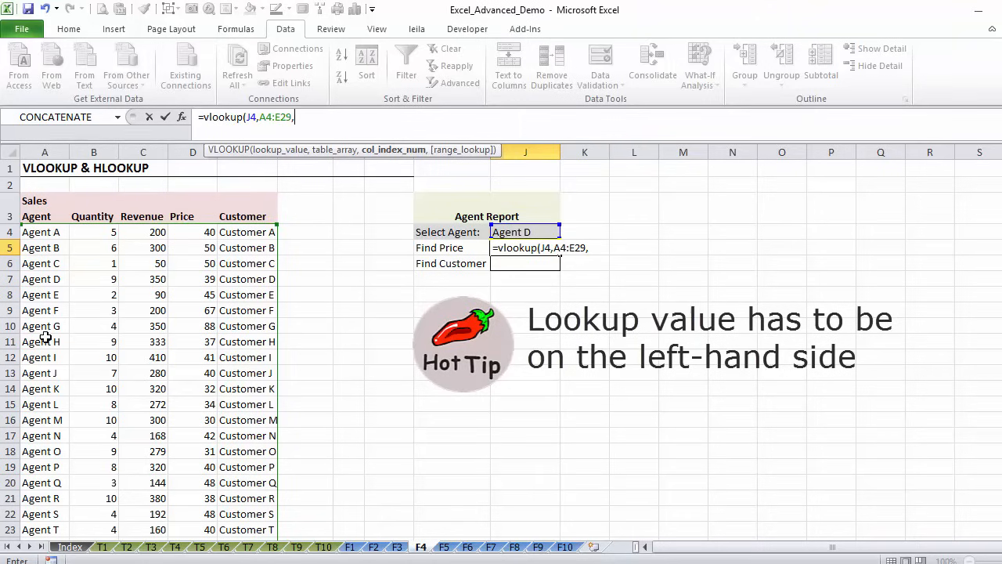
pyautogui.moveTo(45, 272)
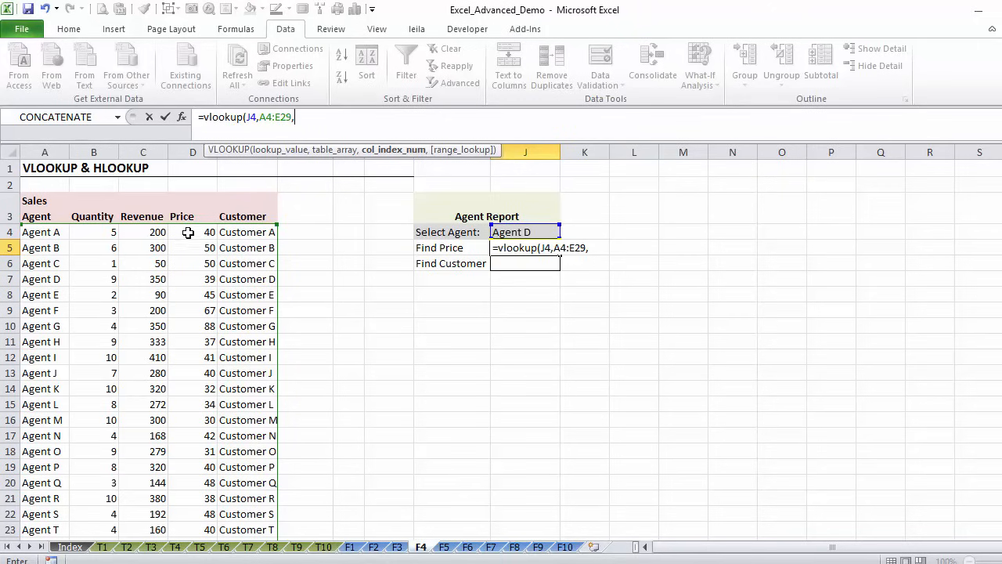
pyautogui.moveTo(180, 235)
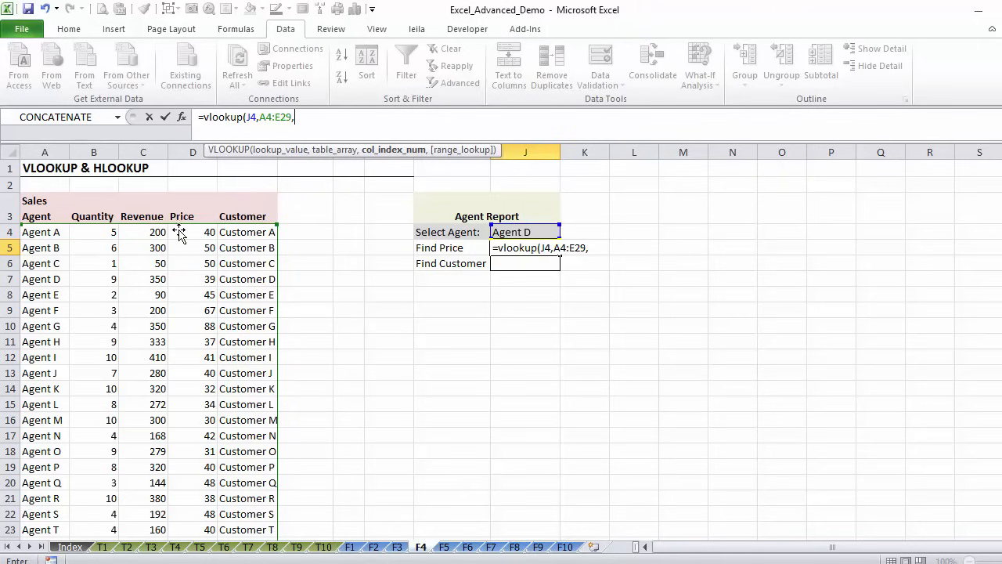
pyautogui.moveTo(205, 257)
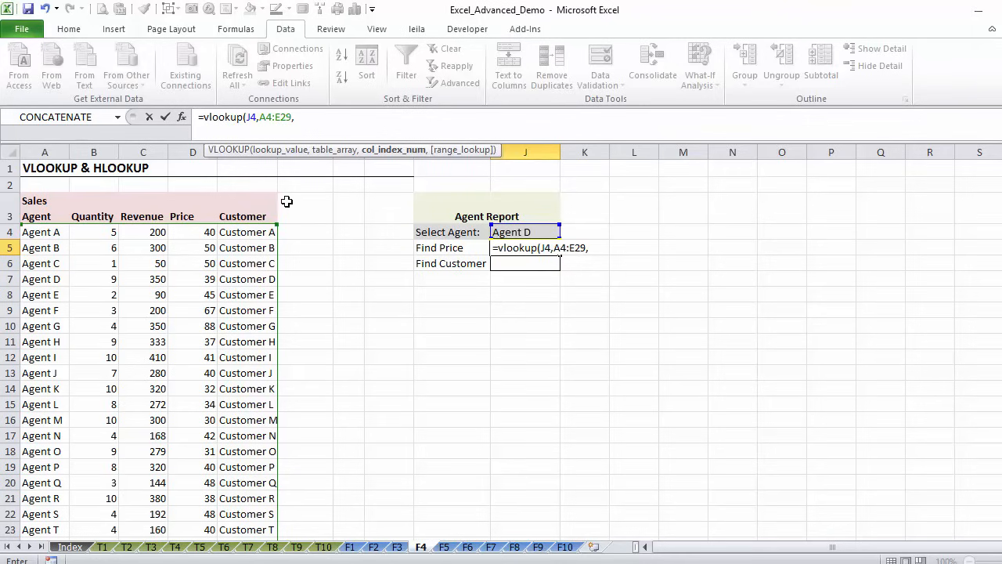
pyautogui.moveTo(426, 166)
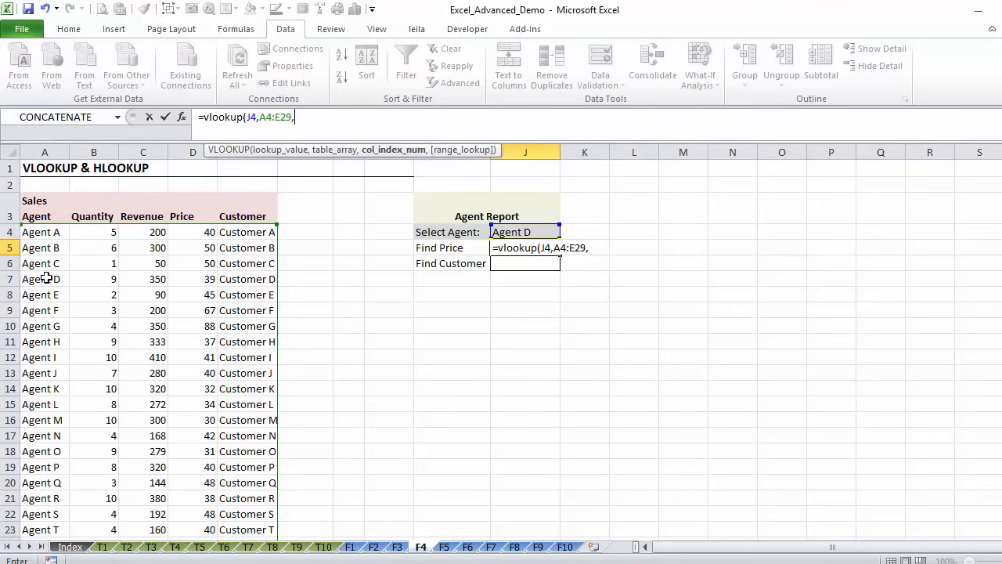
pyautogui.moveTo(43, 247)
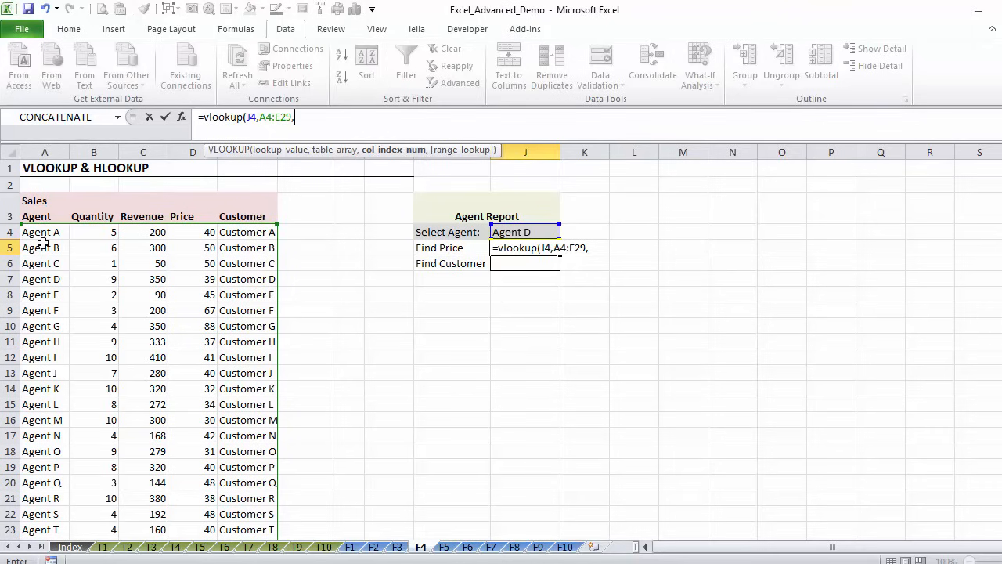
pyautogui.moveTo(220, 260)
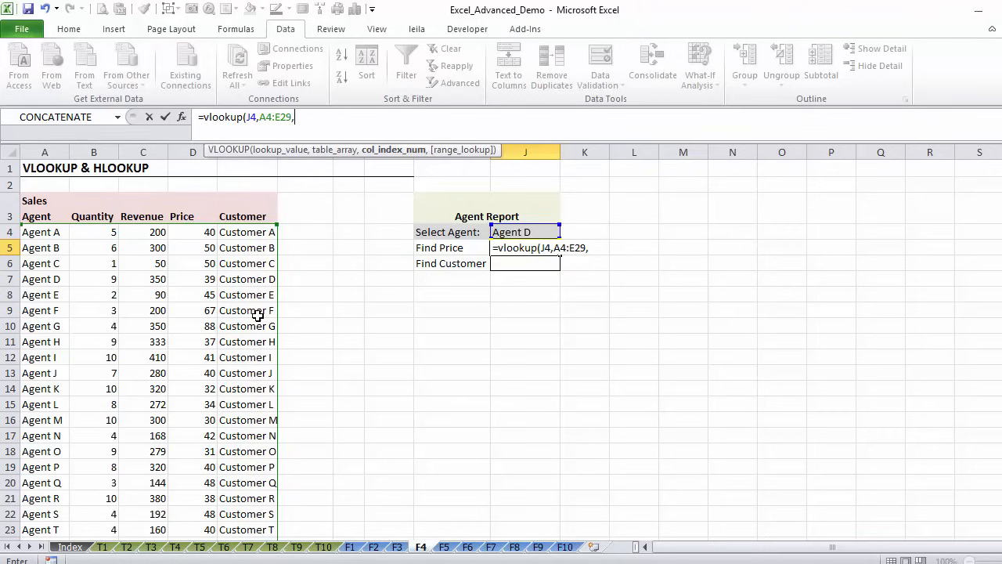
pyautogui.moveTo(184, 306)
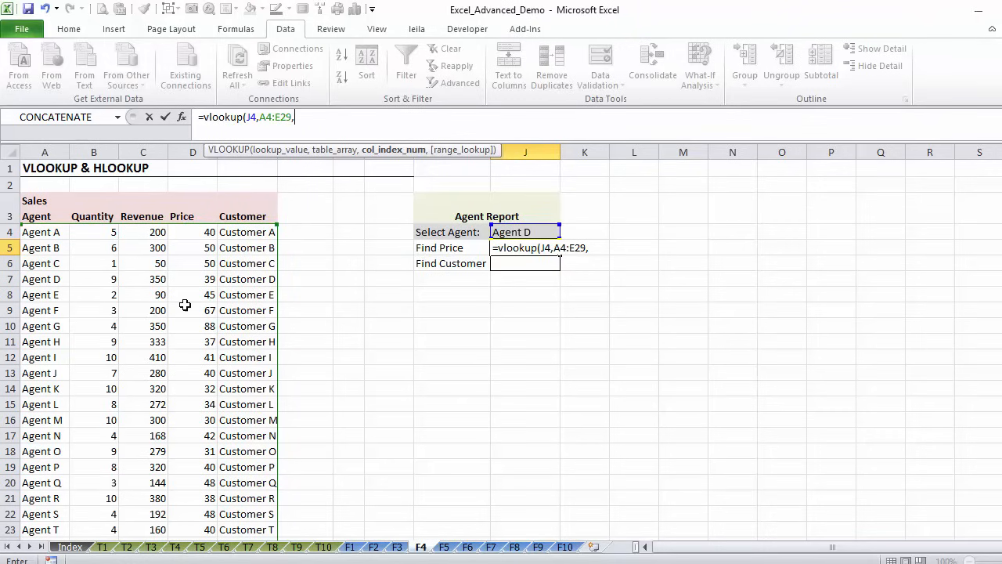
pyautogui.moveTo(81, 211)
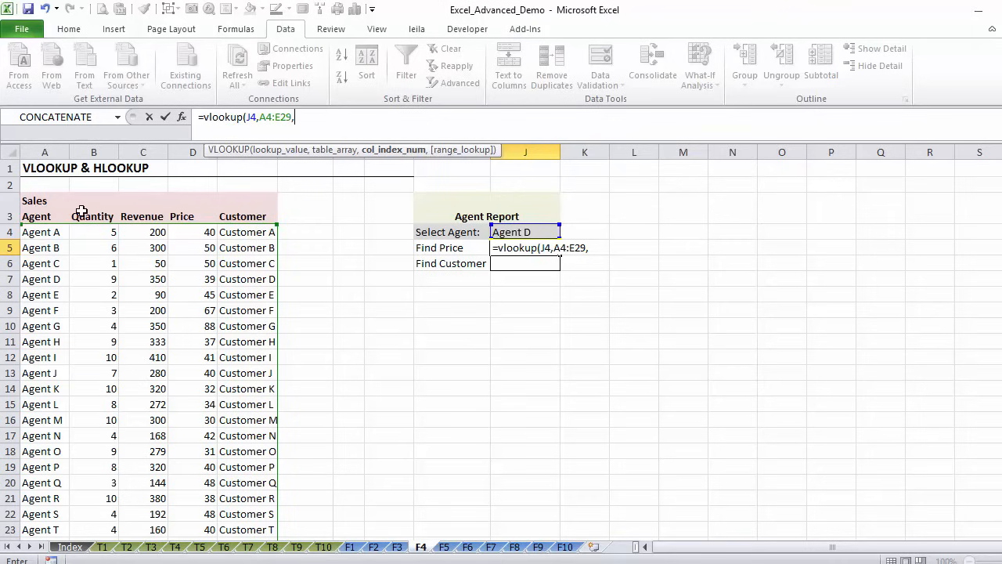
pyautogui.moveTo(194, 216)
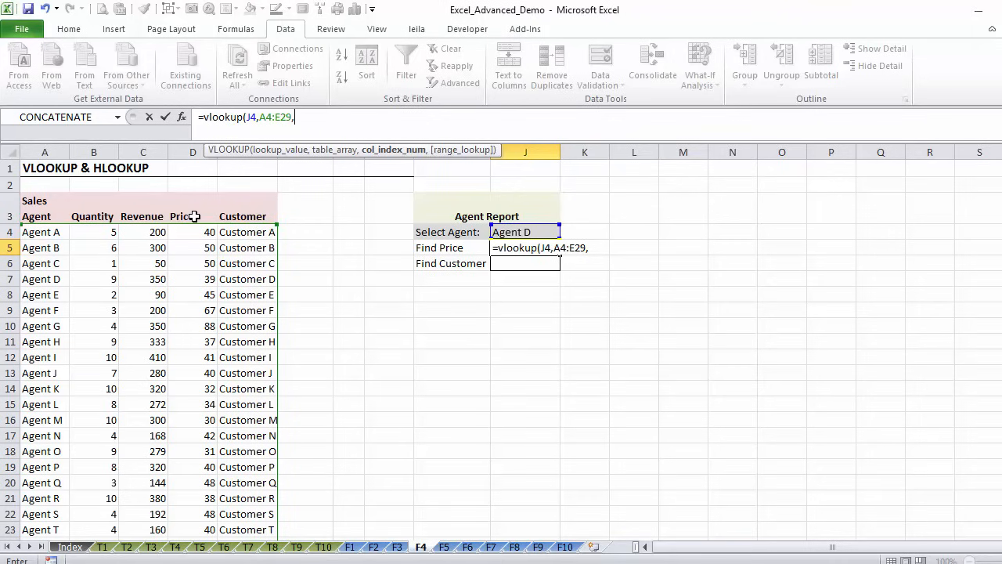
# Add column index 4 (Price) and FALSE for exact match to the Find Price VLOOKUP.
pyautogui.write('4,')
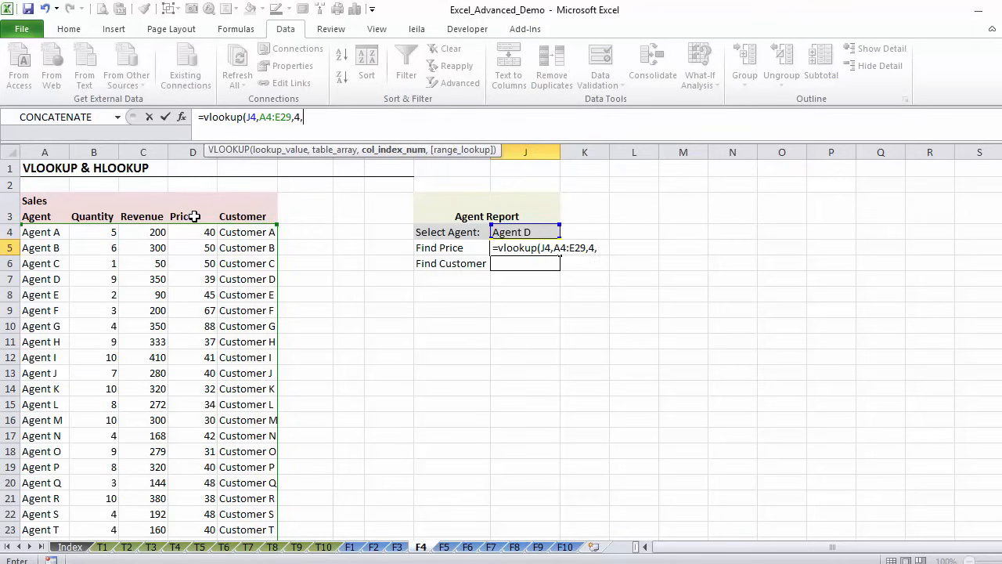
pyautogui.write(',')
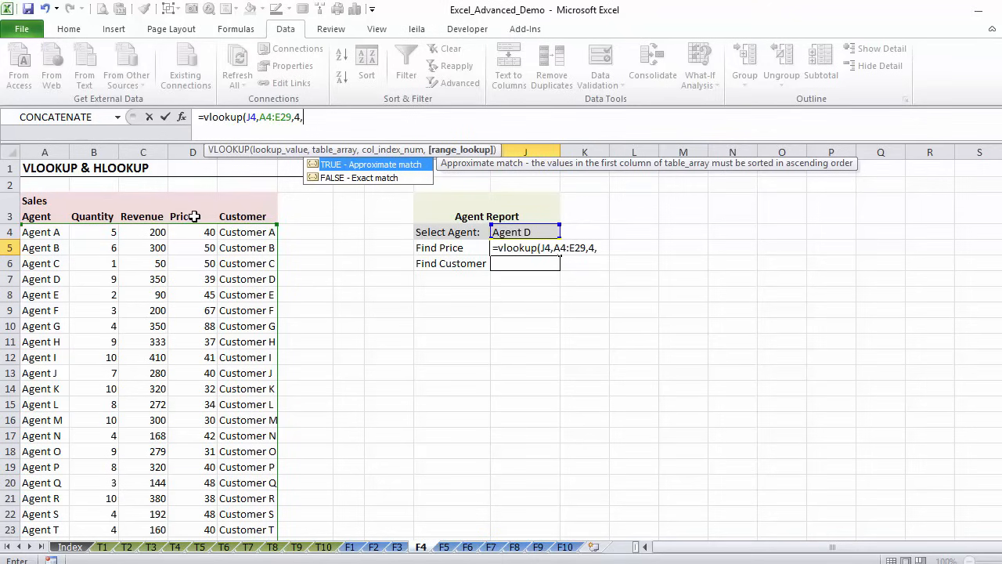
pyautogui.moveTo(59, 327)
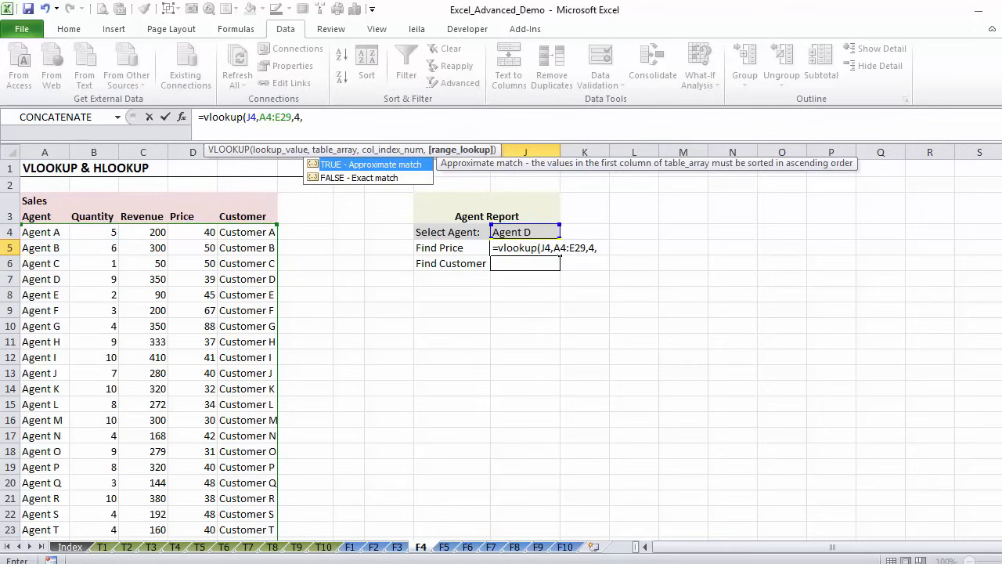
pyautogui.write('false')
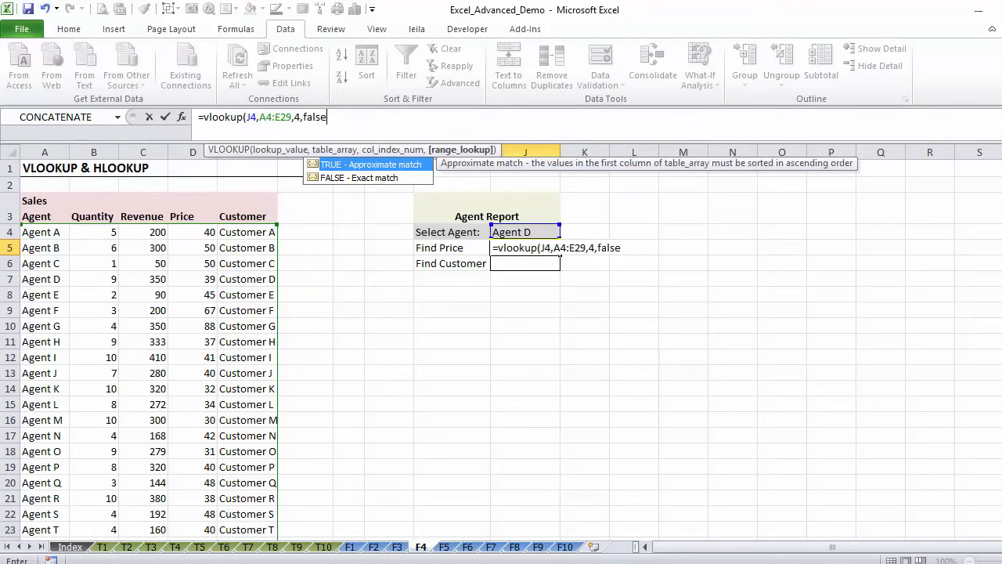
pyautogui.moveTo(515, 232)
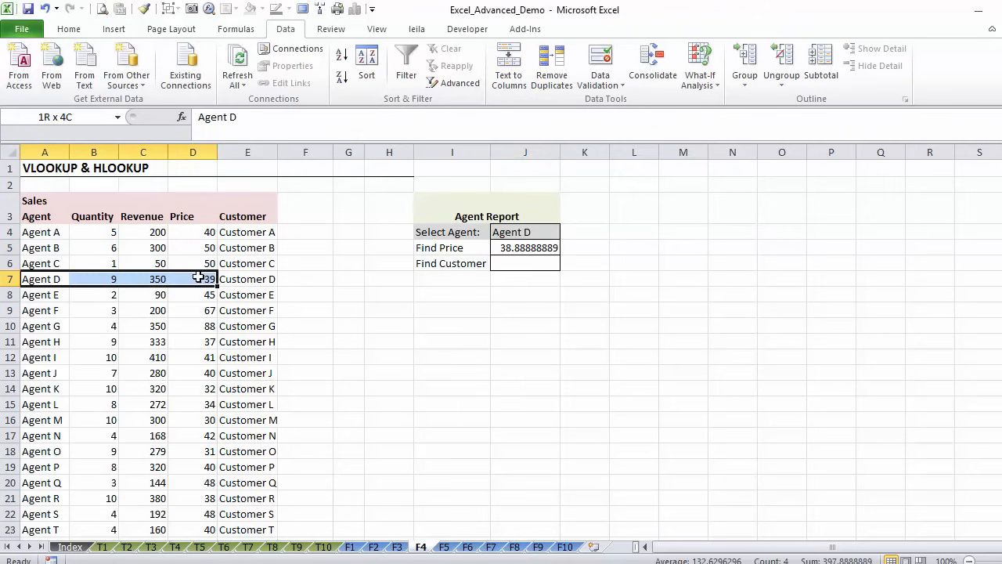
# Confirm Find Price and reduce decimals so Agent D's price shows as 39.
pyautogui.click(193, 279)
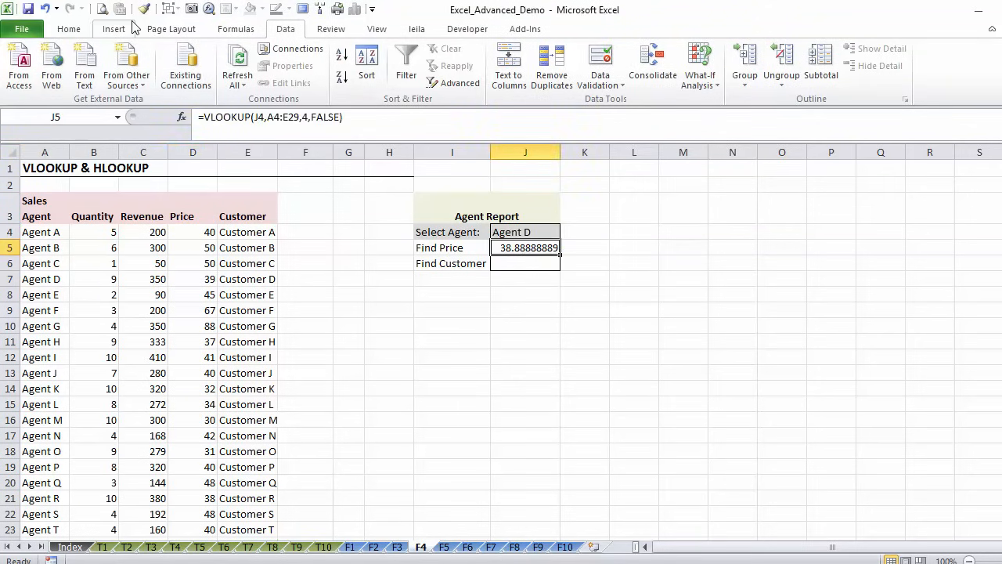
pyautogui.click(69, 28)
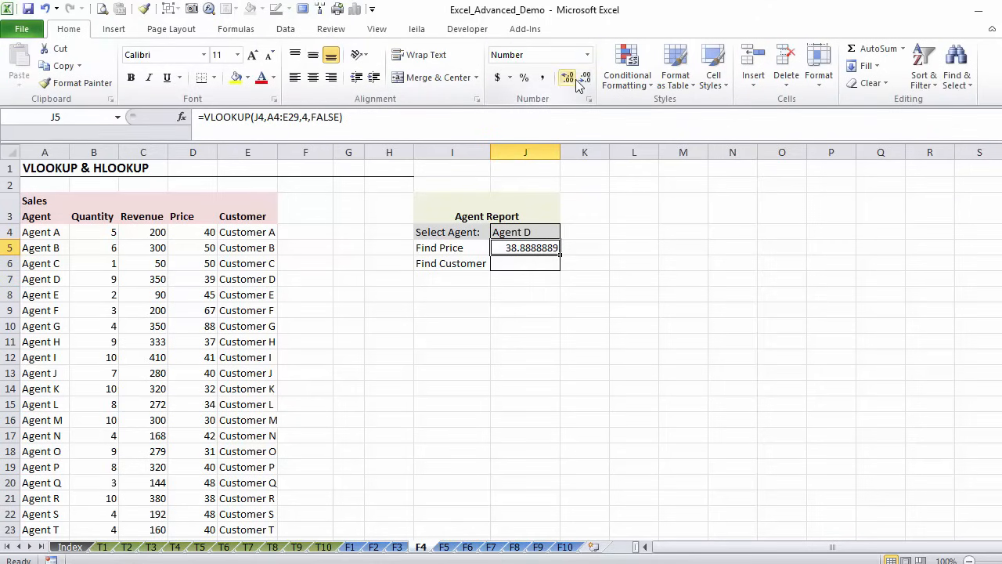
pyautogui.click(584, 78)
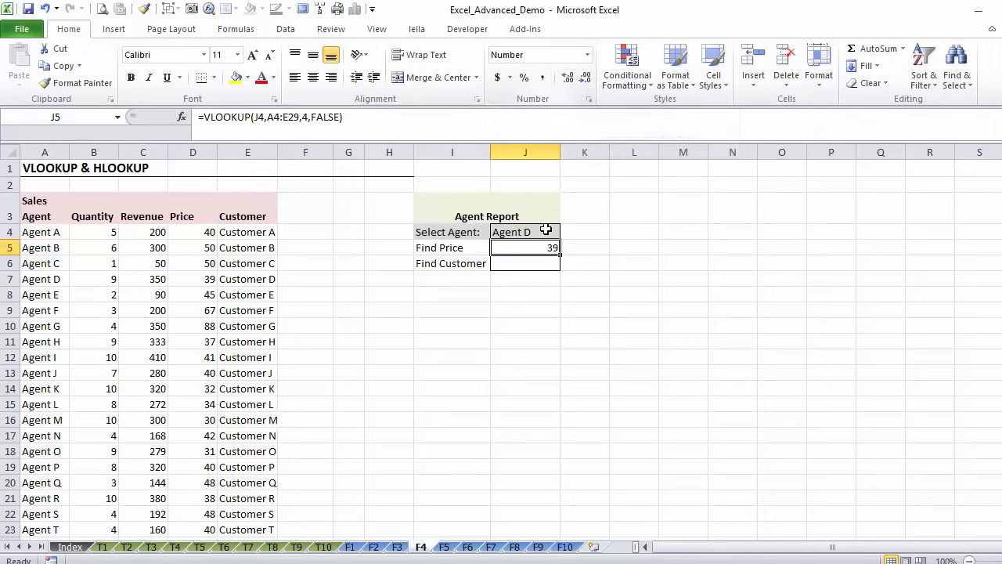
pyautogui.click(525, 263)
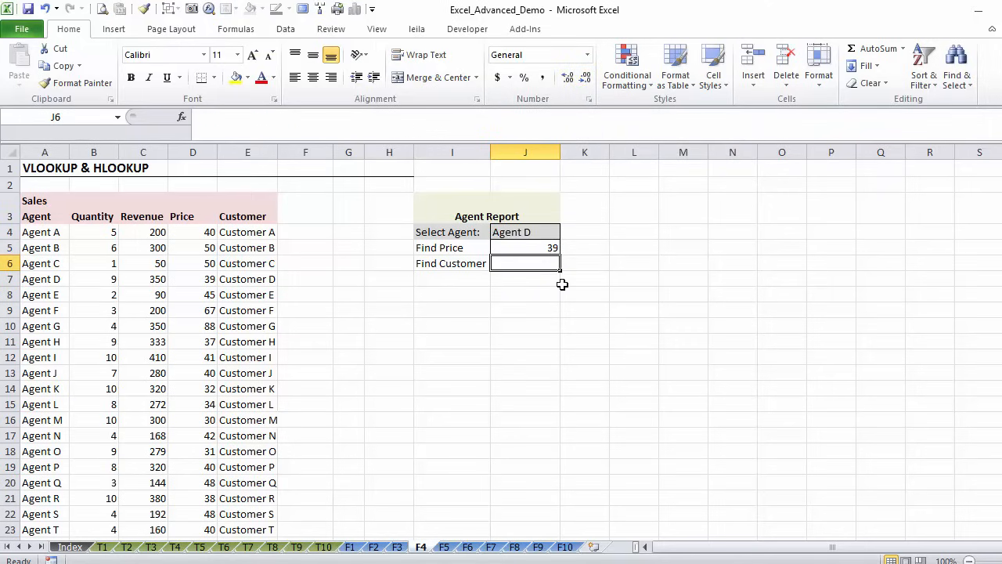
# Enter =VLOOKUP(J4,A4:E29,5,FALSE) in J6, returning Customer D for Agent D.
pyautogui.write('=vlookup')
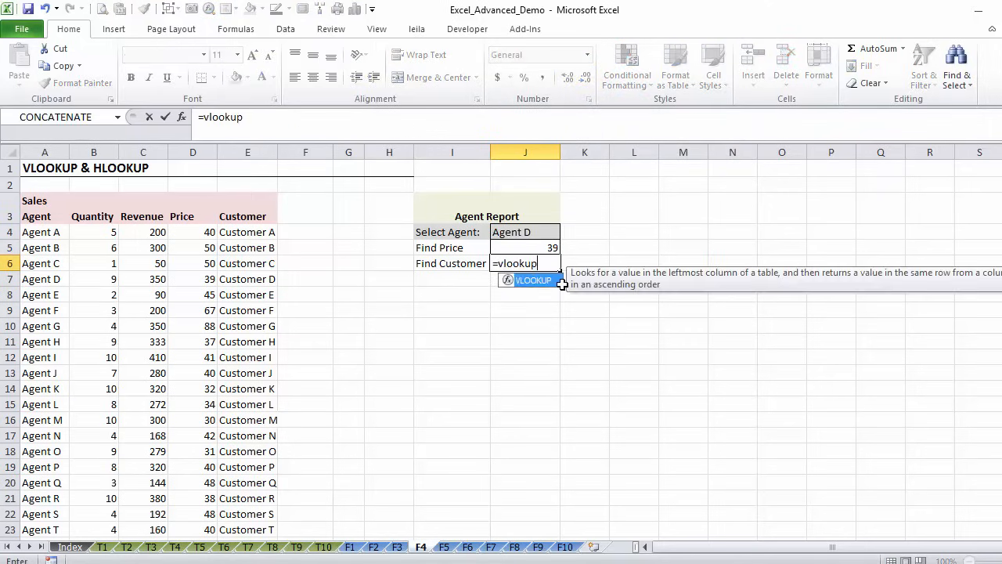
pyautogui.write('(')
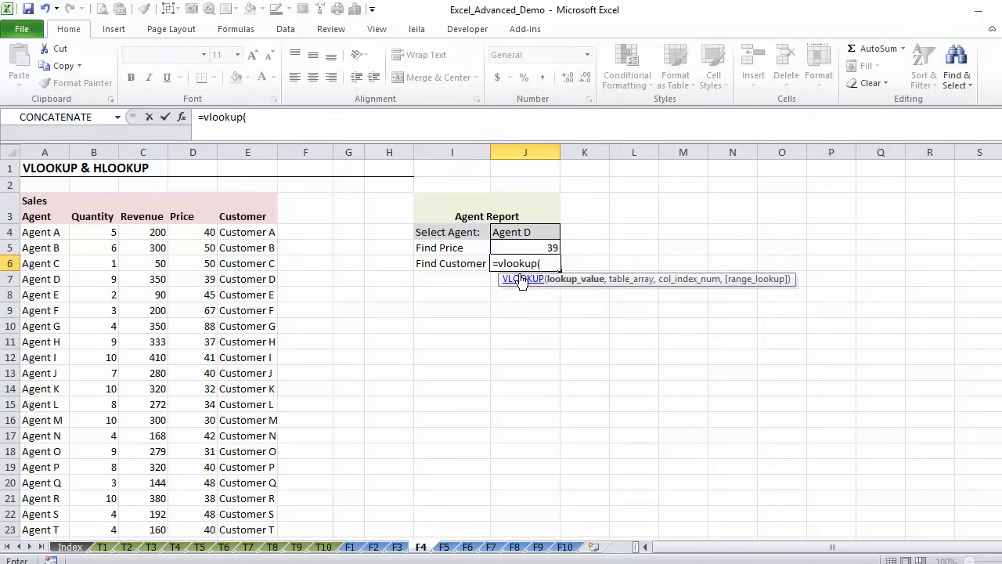
pyautogui.click(524, 232)
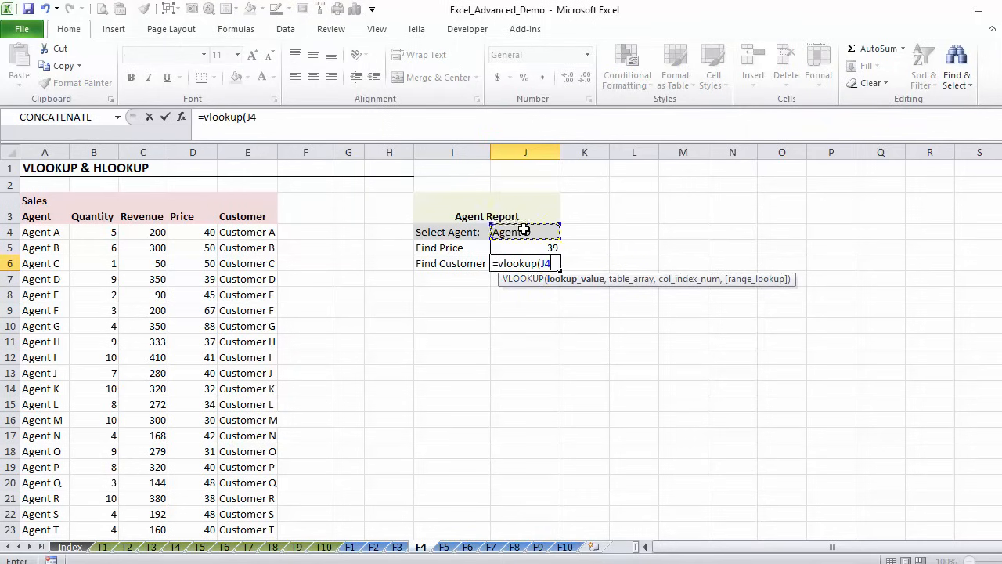
pyautogui.write(',')
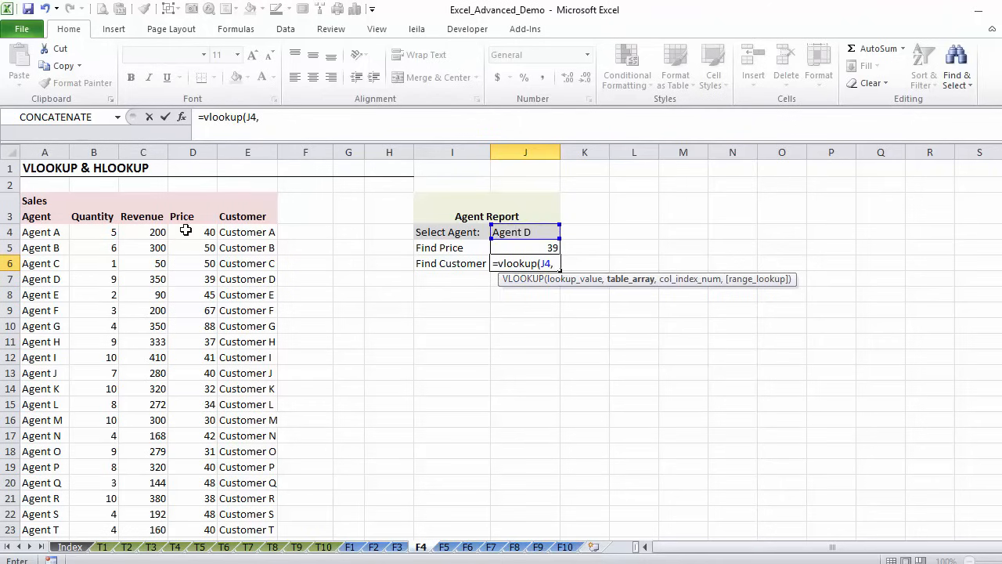
pyautogui.click(44, 232)
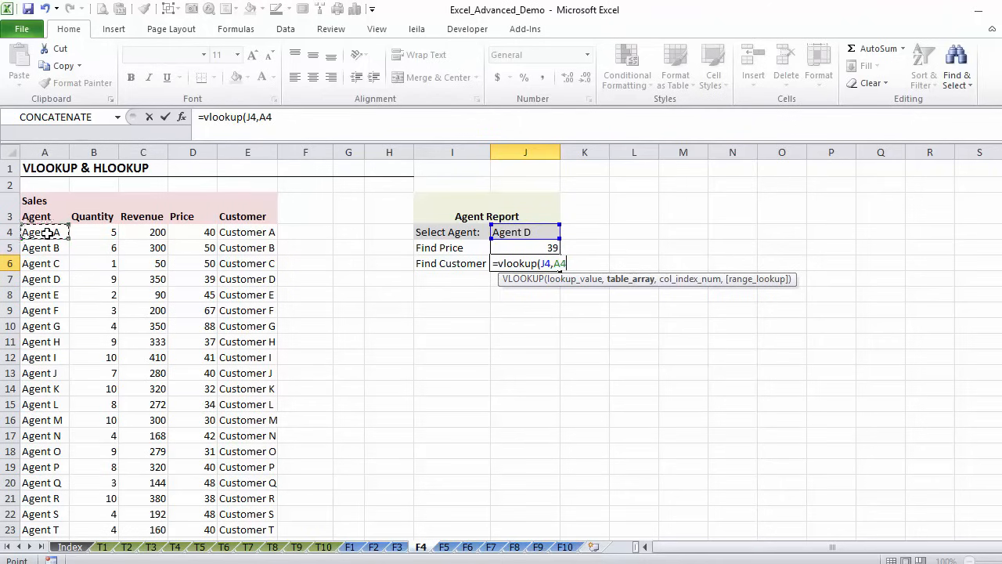
pyautogui.moveTo(44, 231); pyautogui.dragTo(248, 231)
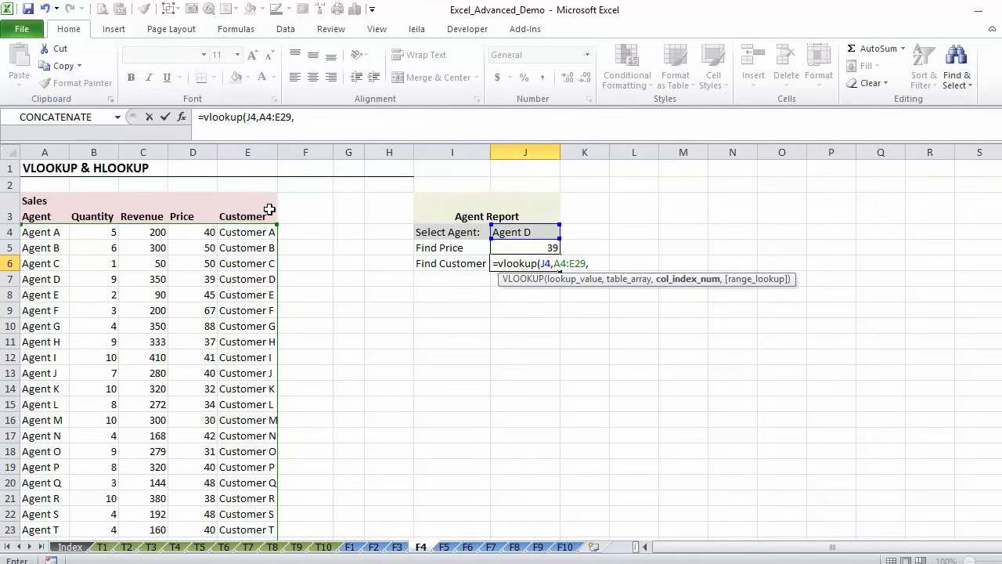
pyautogui.write('5,f')
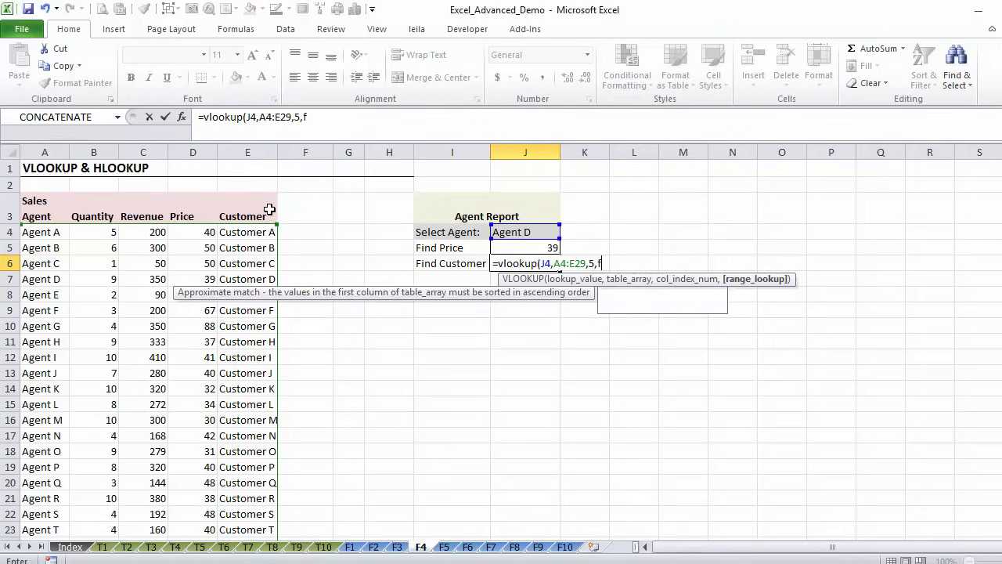
pyautogui.write('alse)')
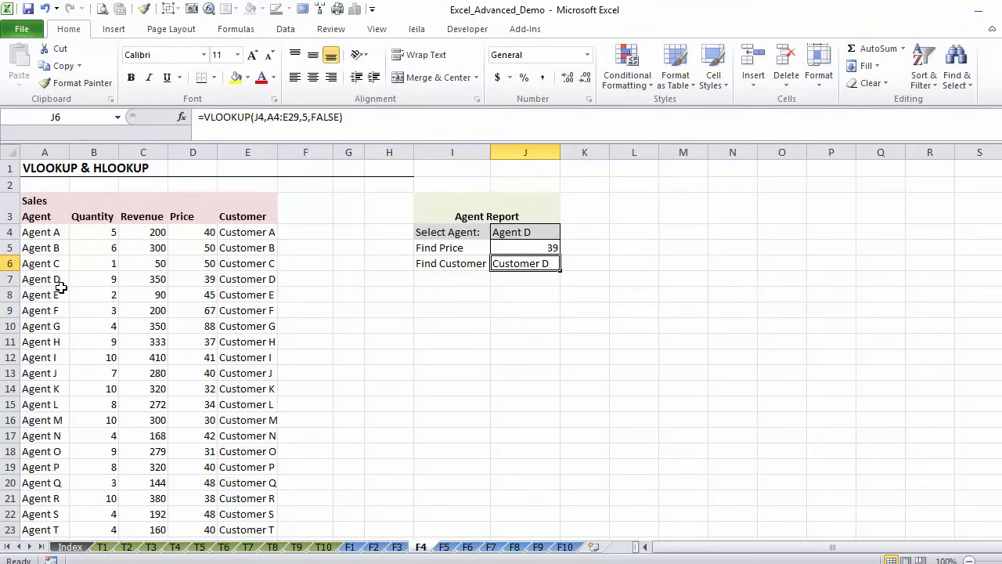
pyautogui.click(247, 279)
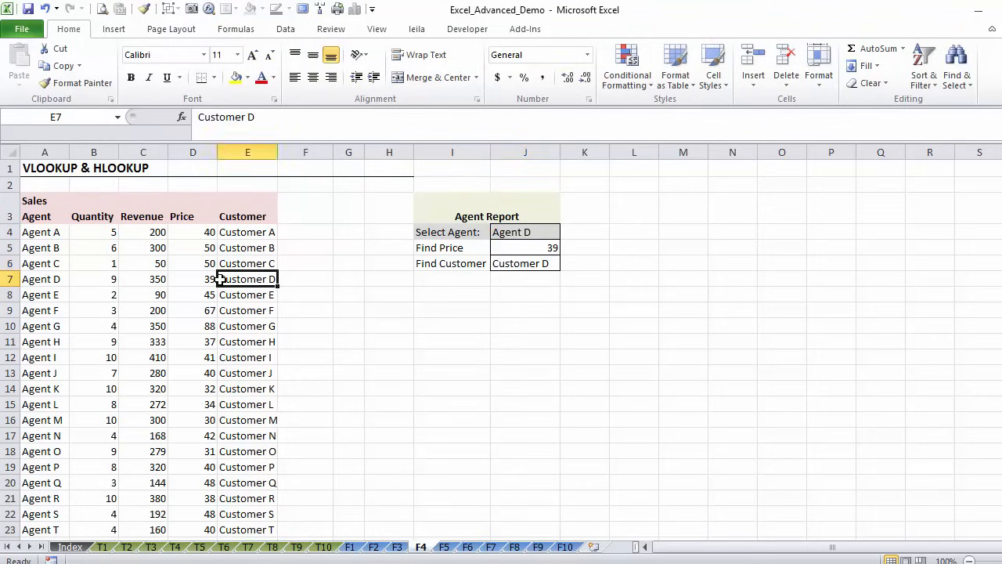
# Switch Select Agent to Agent H and verify price 37 and Customer H against row 11.
pyautogui.click(525, 232)
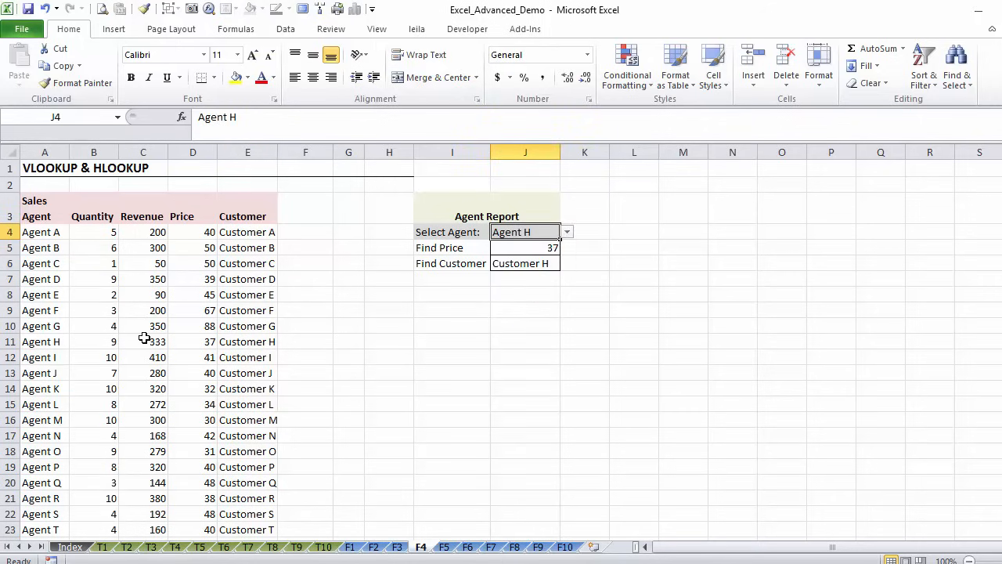
pyautogui.click(40, 342)
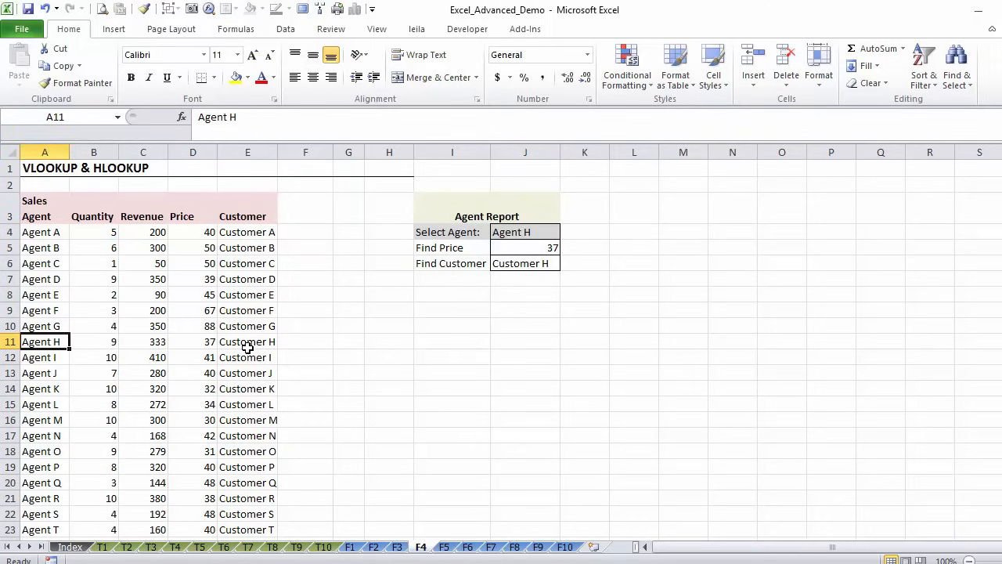
pyautogui.click(193, 342)
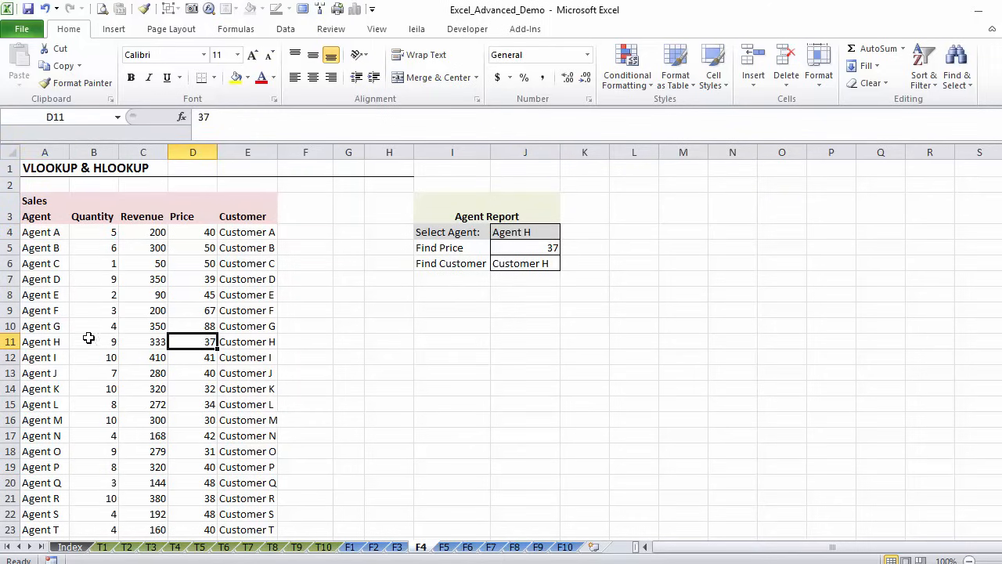
pyautogui.click(44, 341)
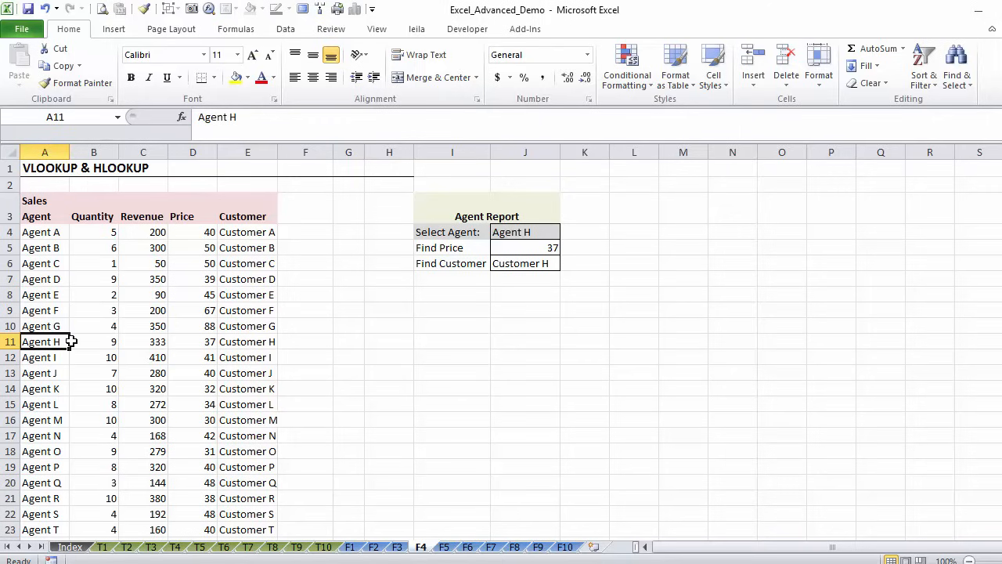
pyautogui.click(525, 232)
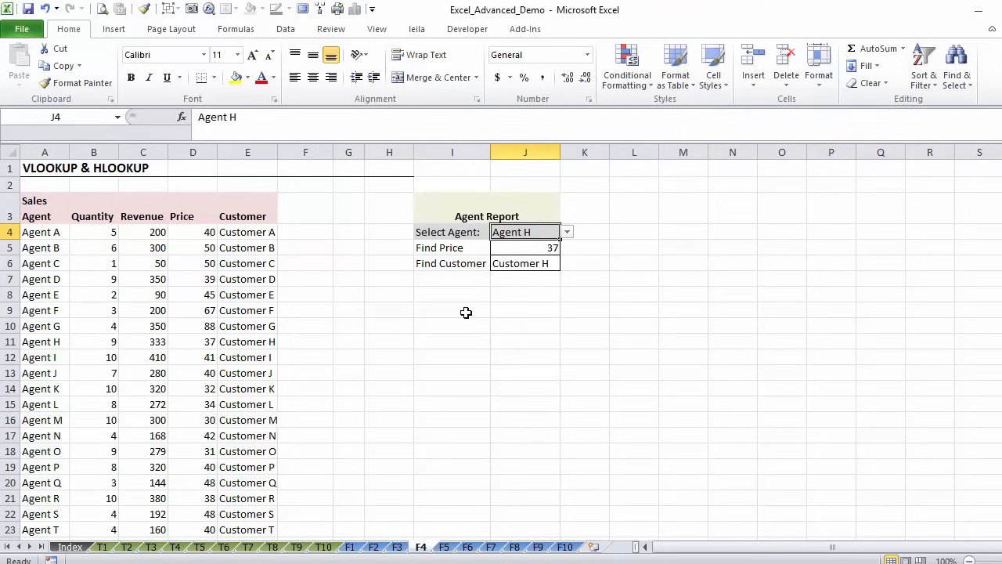
# Review the existing Find Price VLOOKUP against the Price column, then restart J5 with '='.
pyautogui.click(451, 310)
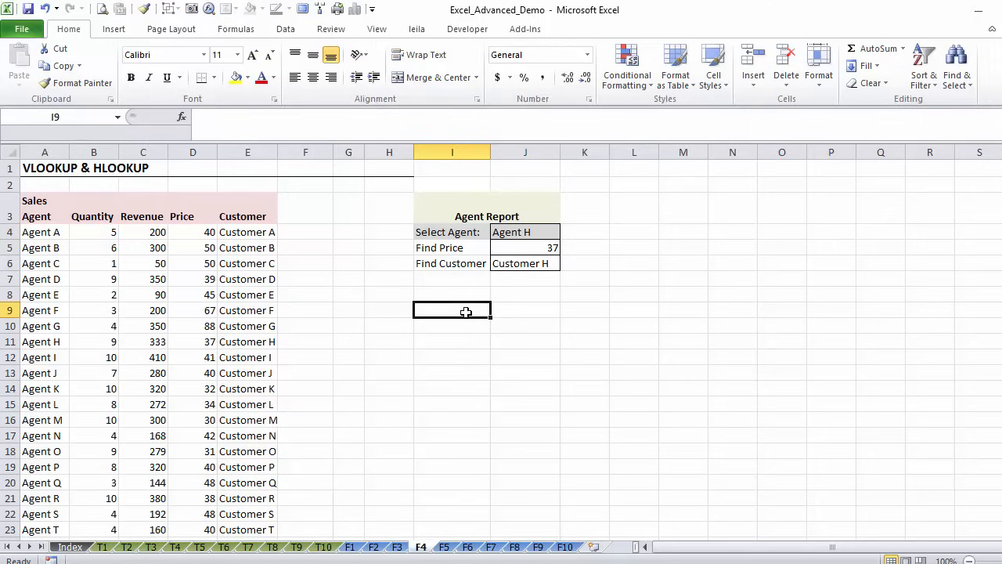
pyautogui.click(525, 248)
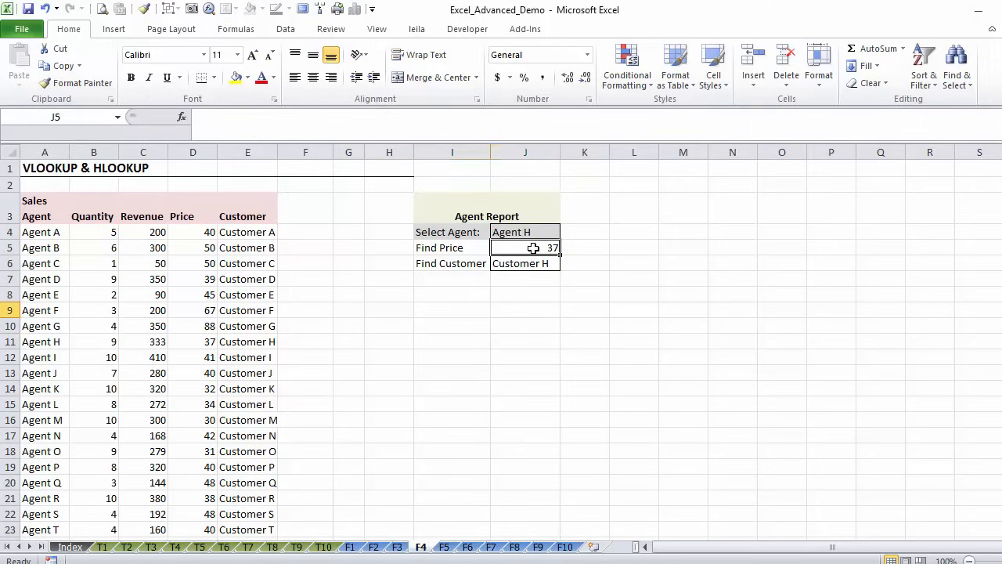
pyautogui.click(524, 248)
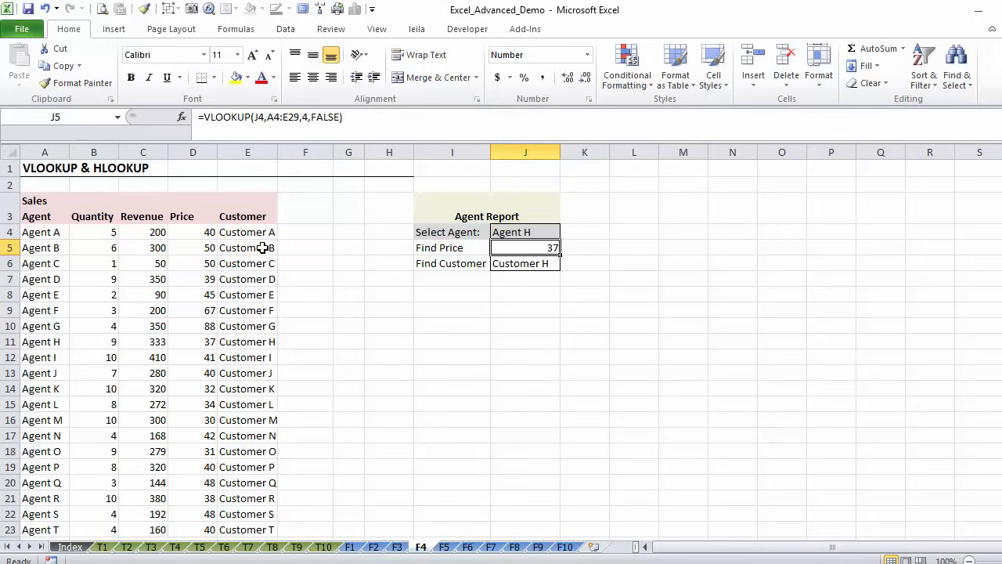
pyautogui.moveTo(193, 216); pyautogui.dragTo(193, 326)
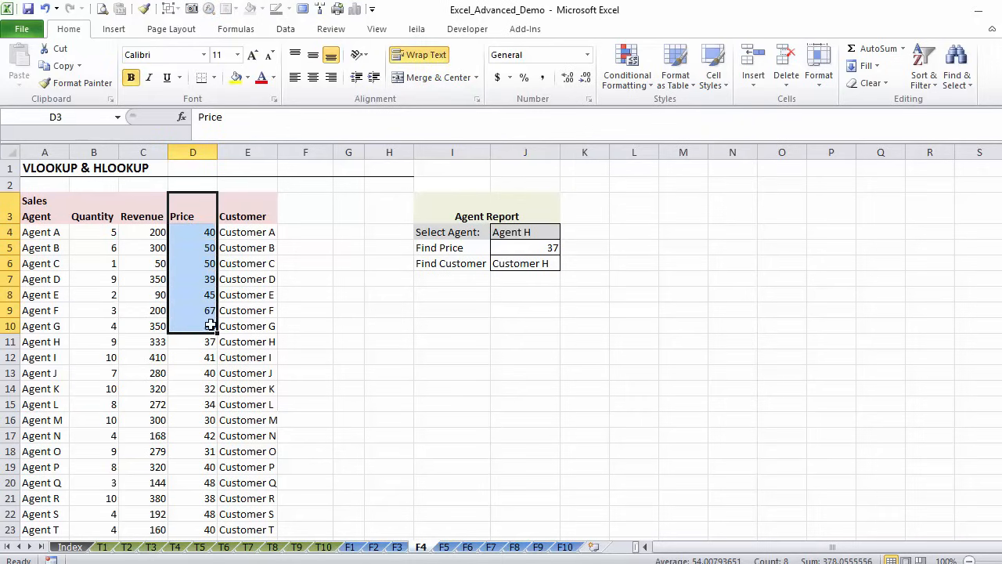
pyautogui.click(524, 248)
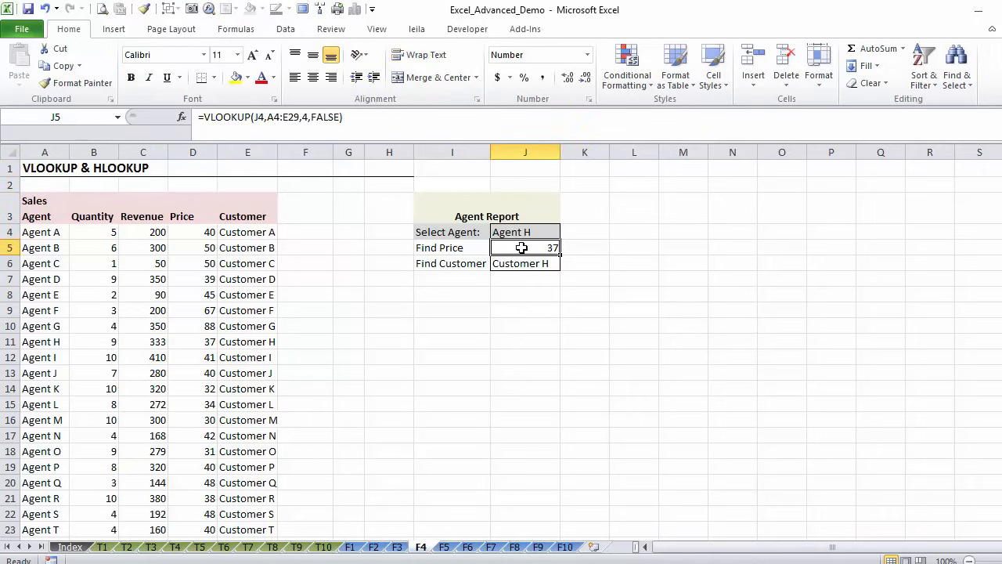
pyautogui.write('=')
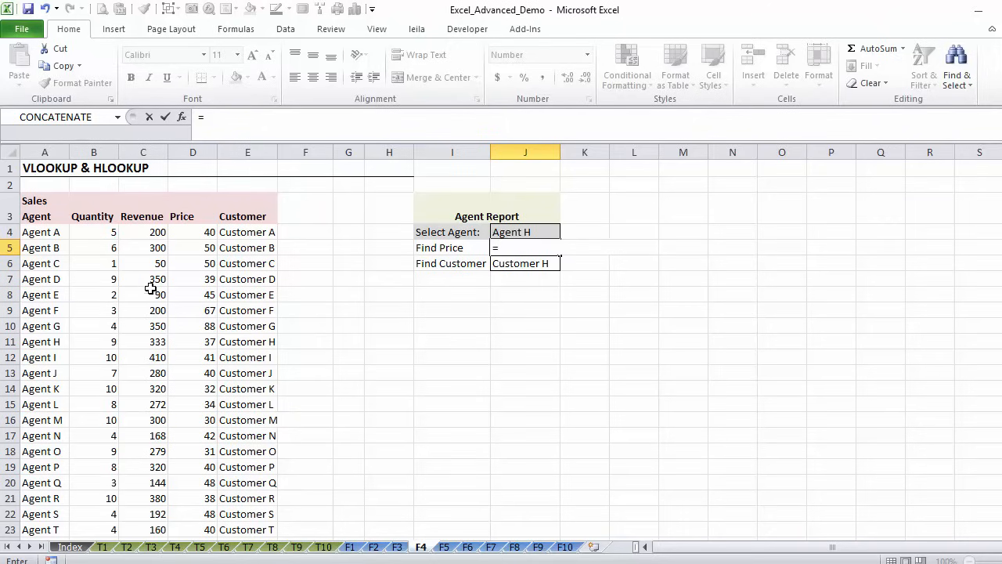
pyautogui.moveTo(97, 293)
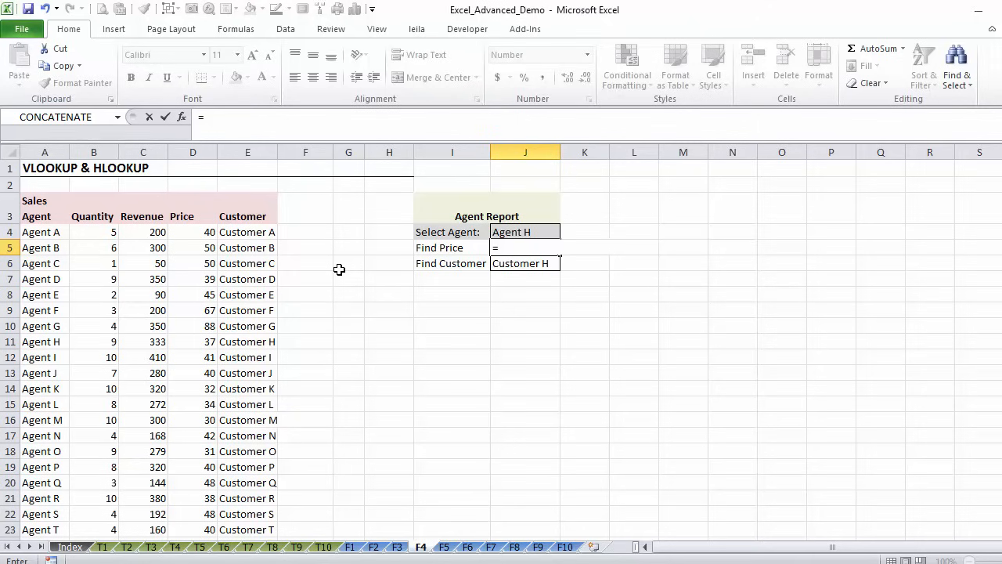
# Write Find Price as =VLOOKUP(J4,A4:E29,3,FALSE)/VLOOKUP(J4,A4:E29,2,FALSE), revenue over quantity.
pyautogui.write('vlookup(')
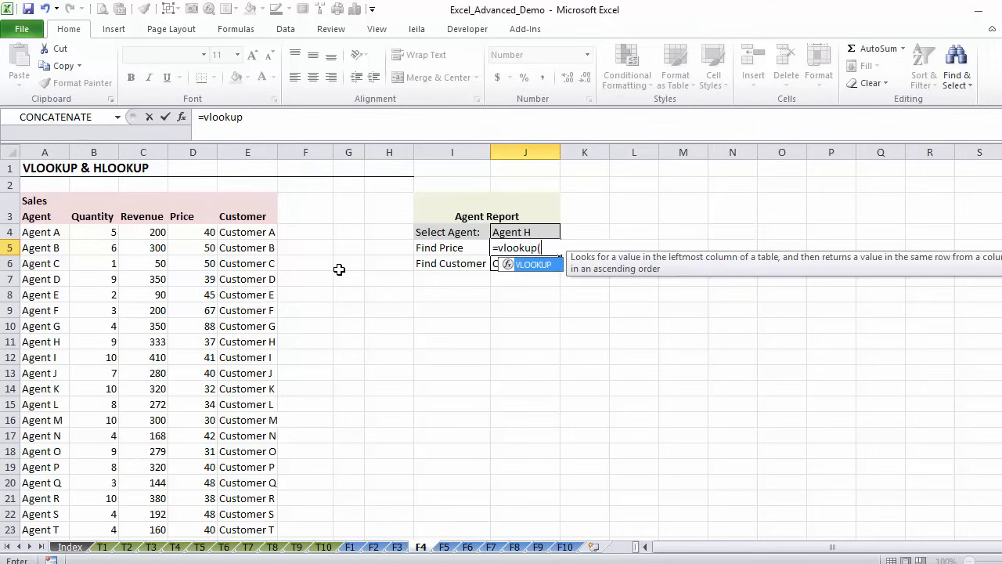
pyautogui.write('(J4')
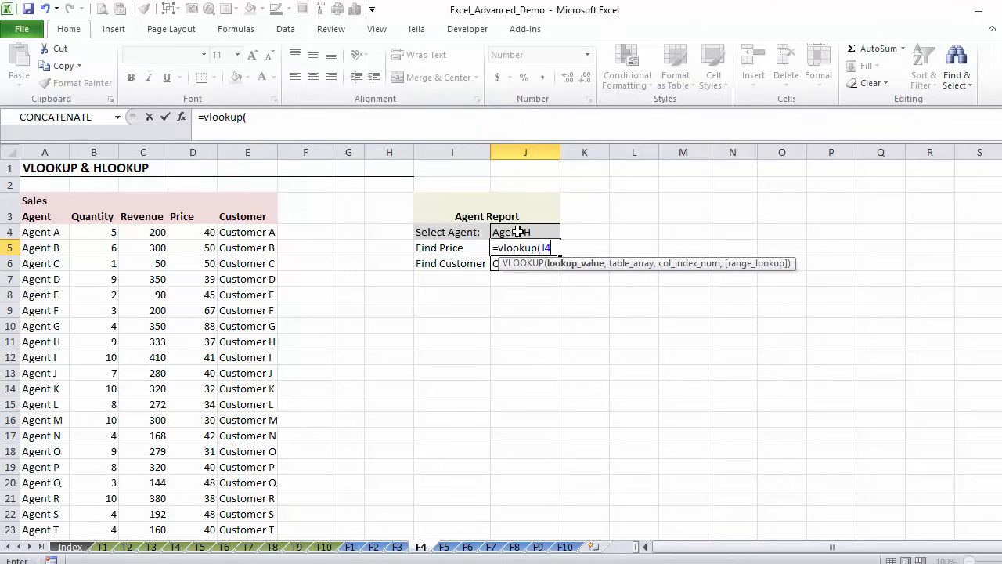
pyautogui.click(44, 232)
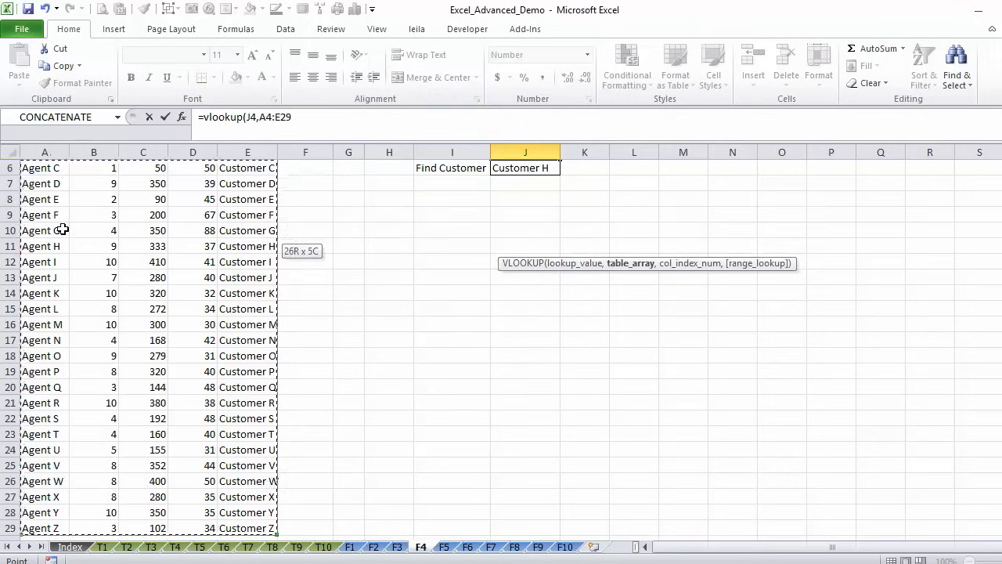
pyautogui.write(',')
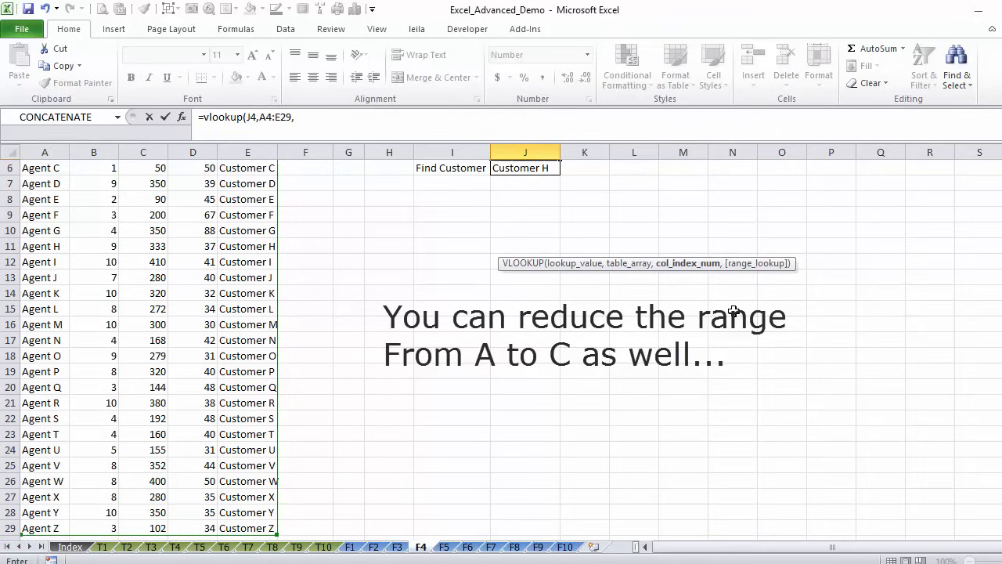
pyautogui.scroll(3)
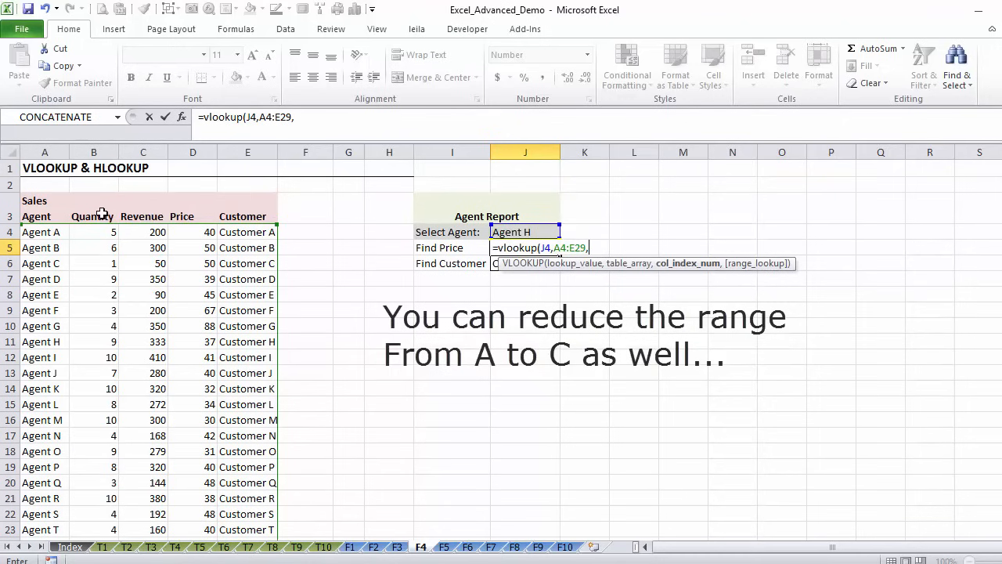
pyautogui.moveTo(232, 219)
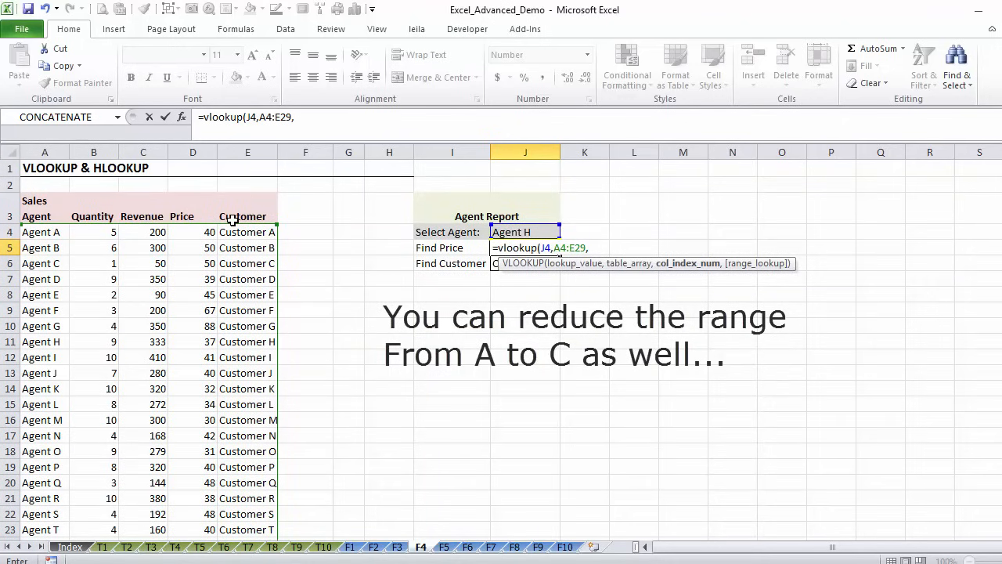
pyautogui.write('3,false)')
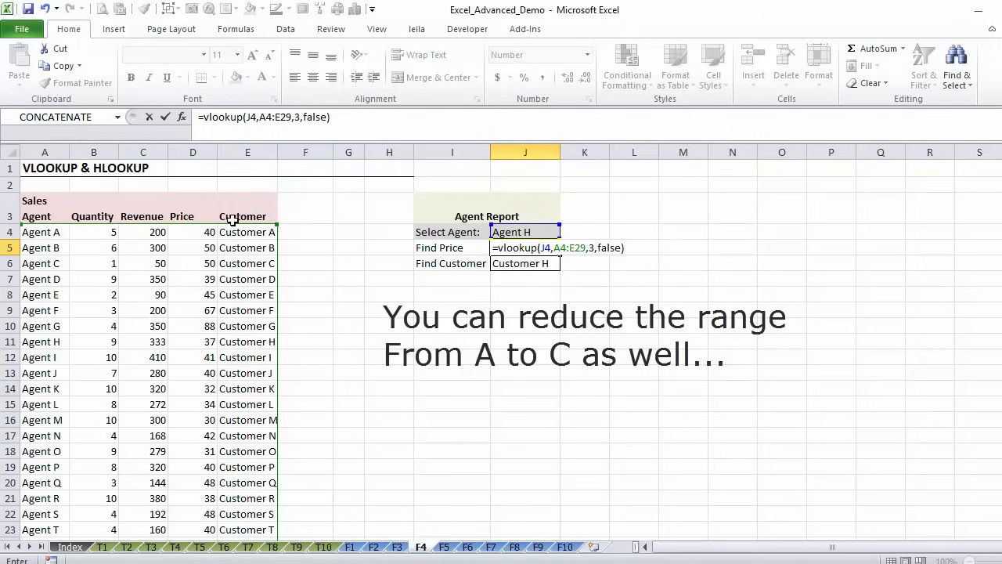
pyautogui.write('/v')
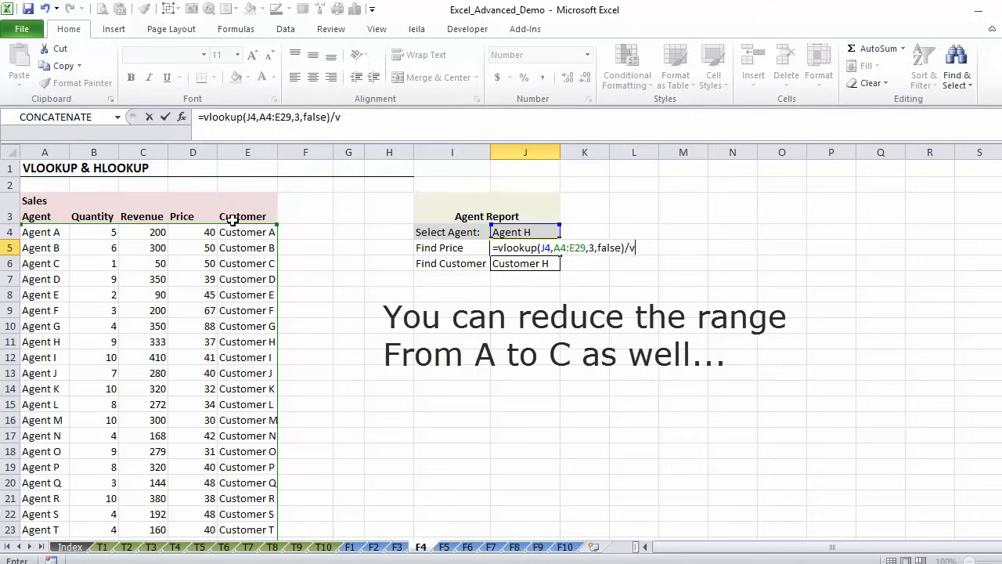
pyautogui.write('lookup(J4,A4:E29')
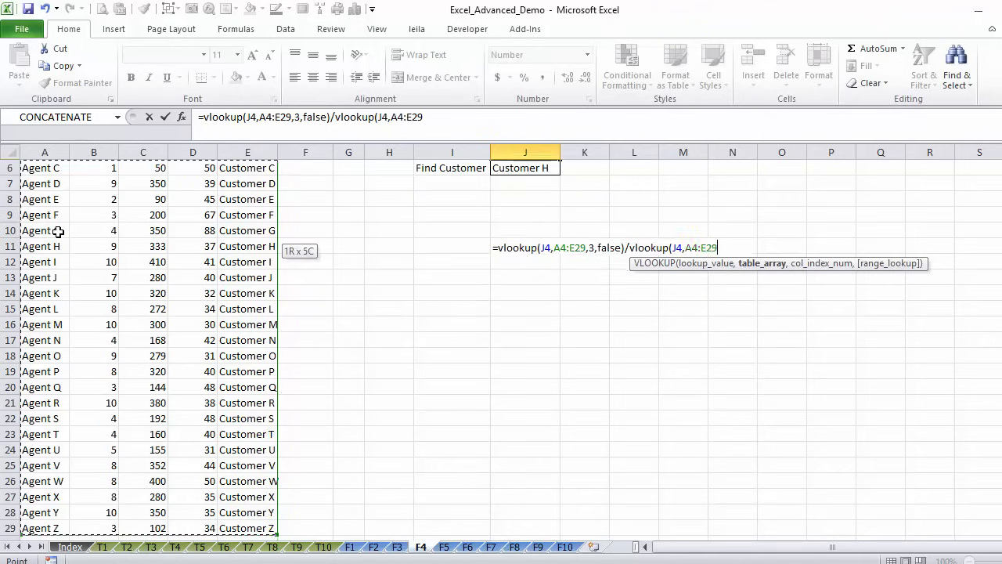
pyautogui.write(',2,FALSE')
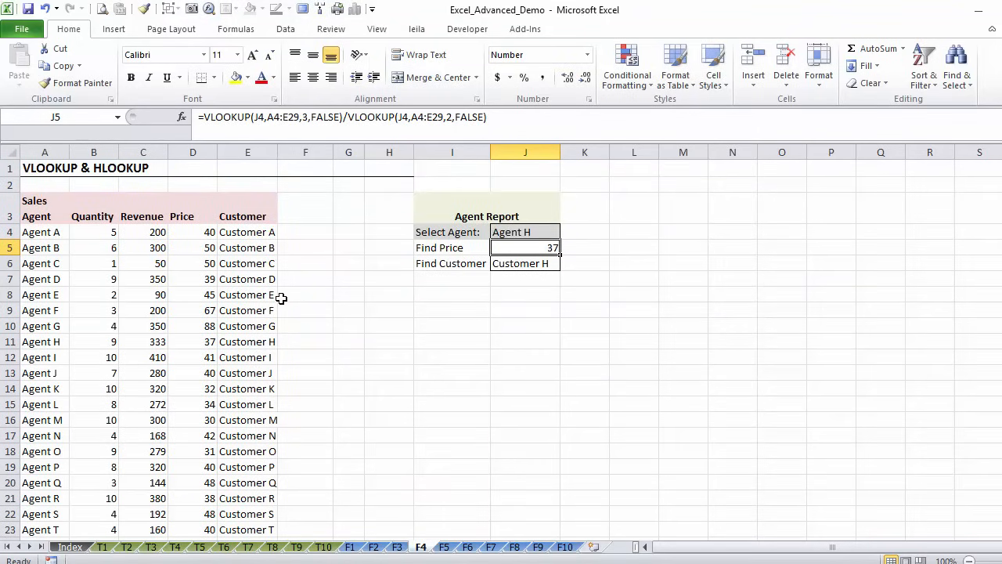
# Check the result against Agent H's 37, then switch to Agent N showing 42 and Customer N.
pyautogui.click(44, 341)
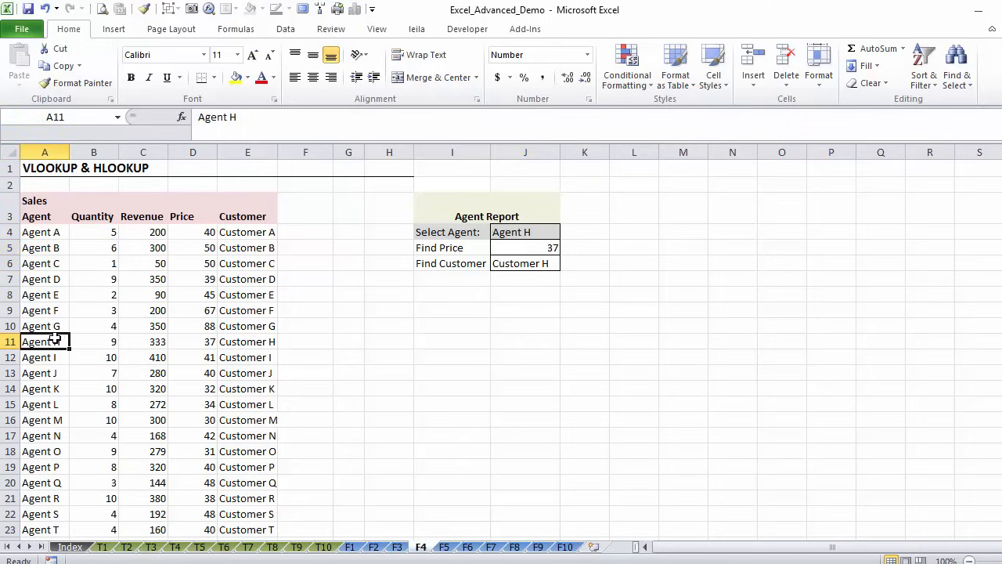
pyautogui.click(193, 341)
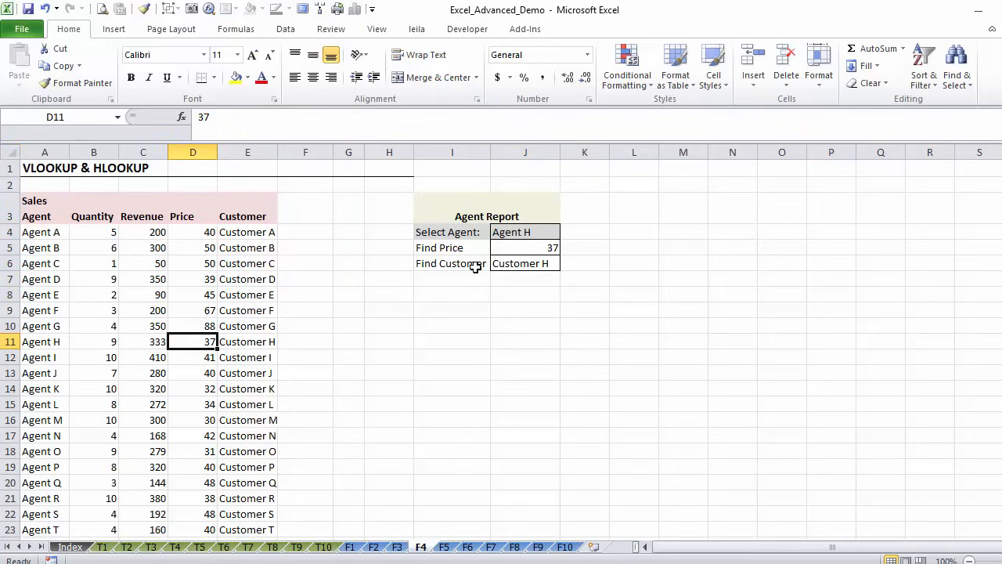
pyautogui.click(525, 247)
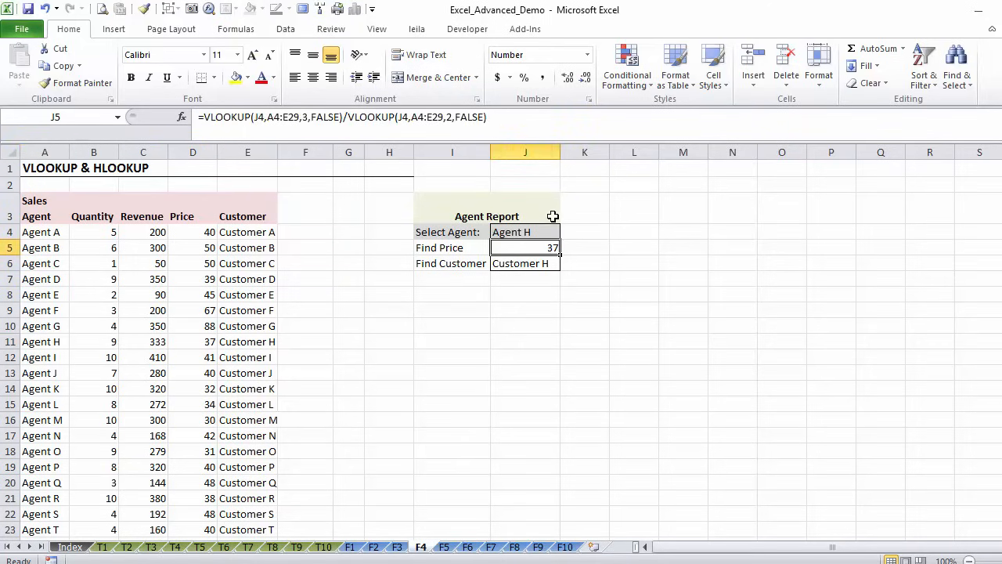
pyautogui.click(524, 232)
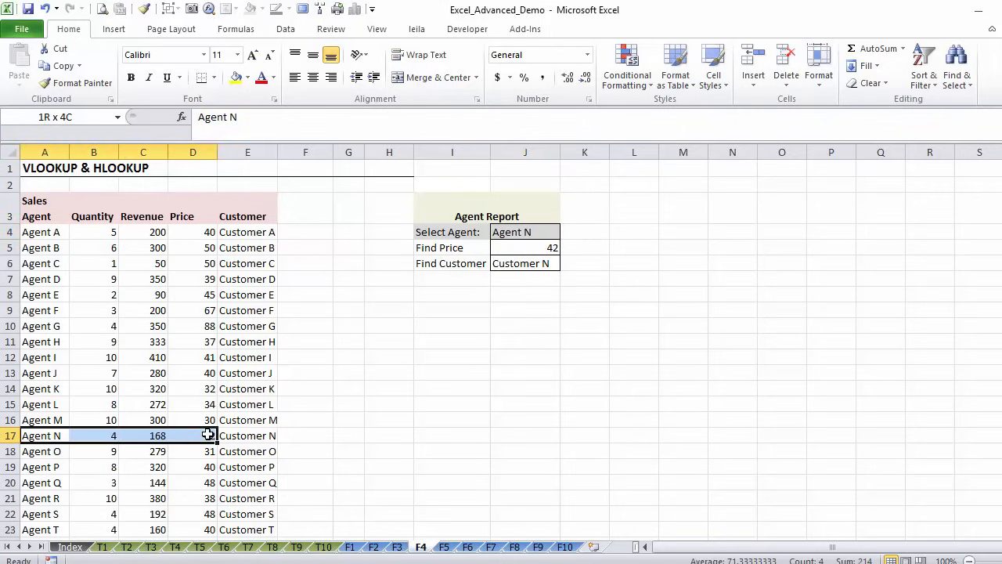
pyautogui.click(247, 436)
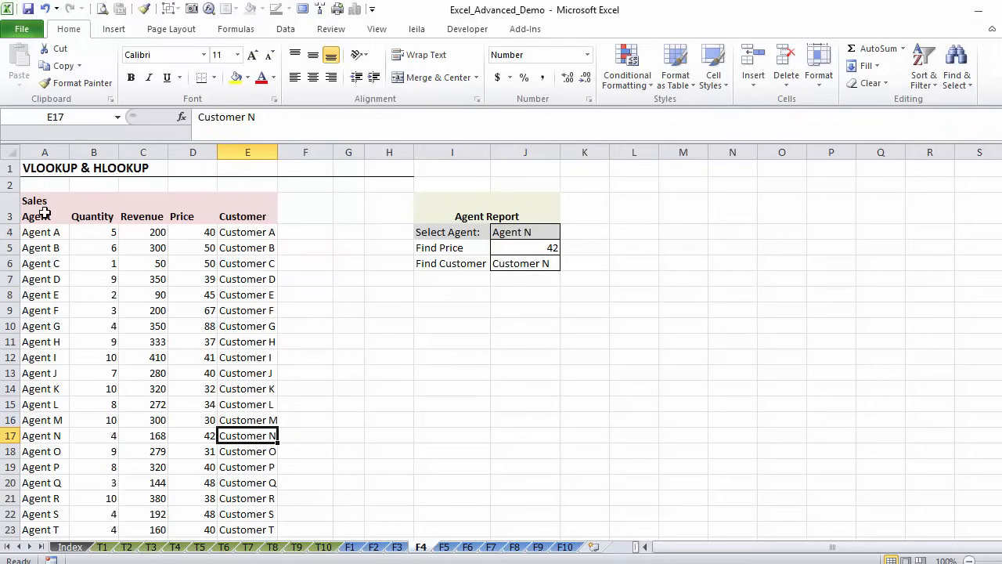
# Copy A3:E29 and Paste Special with Transpose at A32, agents running across row 32.
pyautogui.click(44, 212)
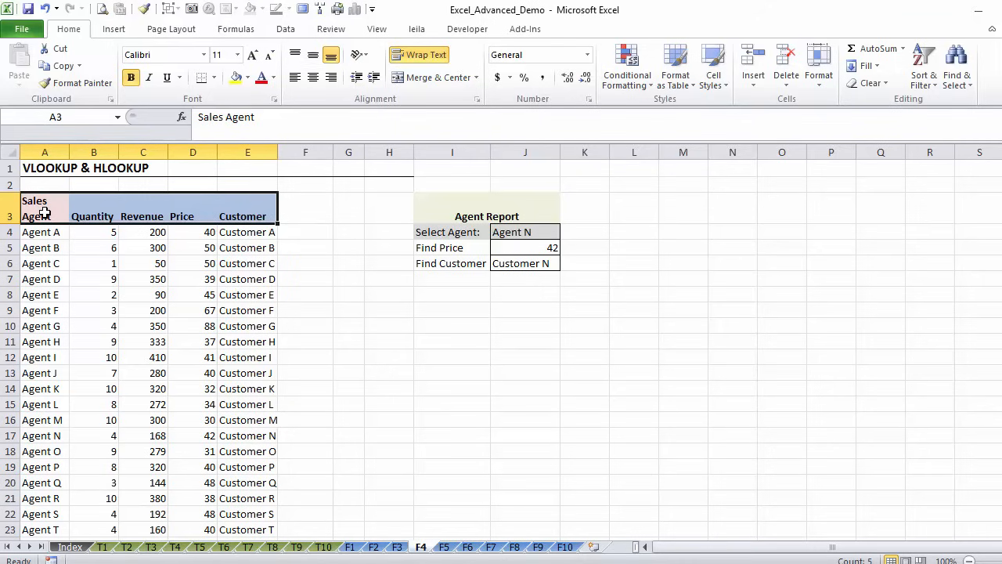
pyautogui.scroll(-3)
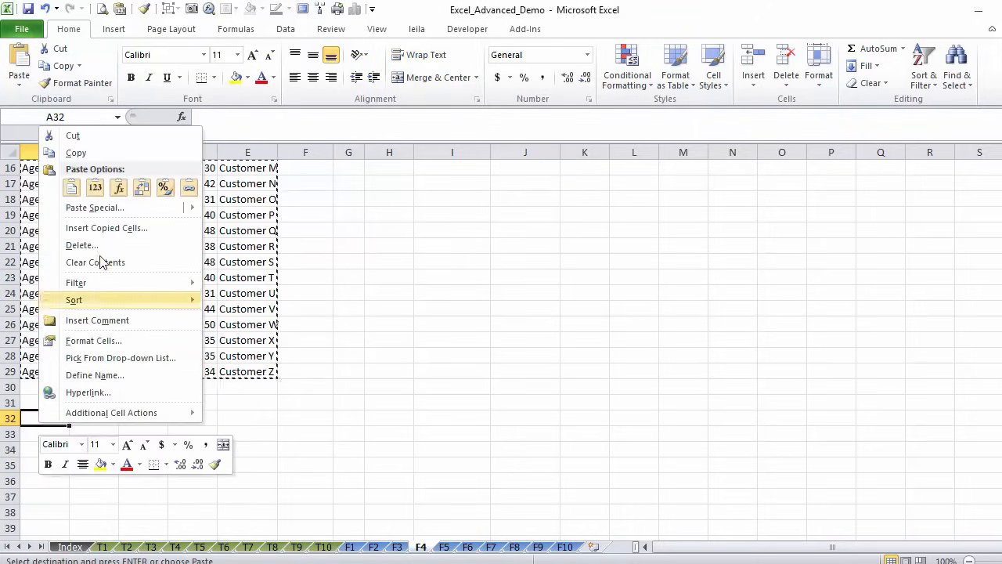
pyautogui.click(94, 207)
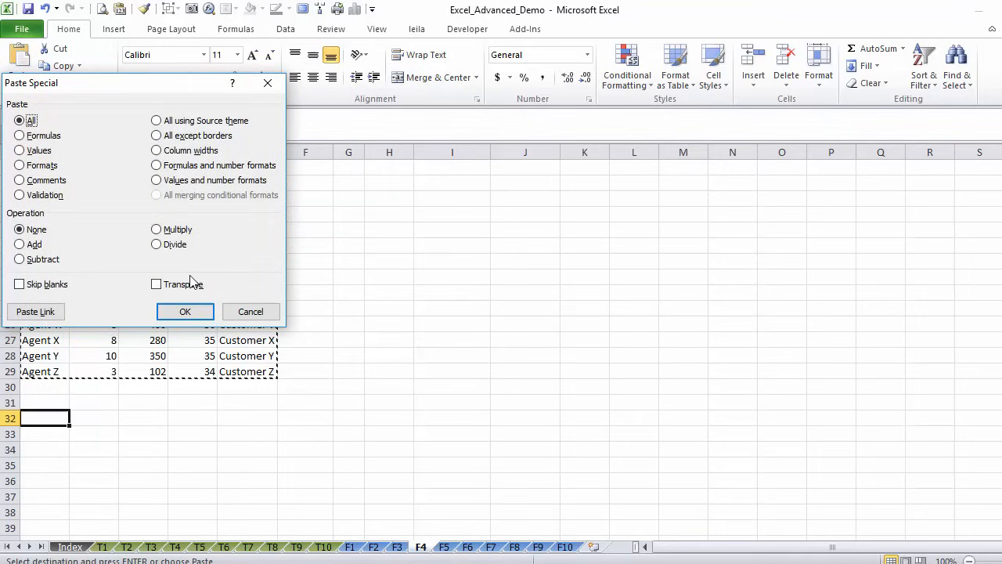
pyautogui.click(185, 310)
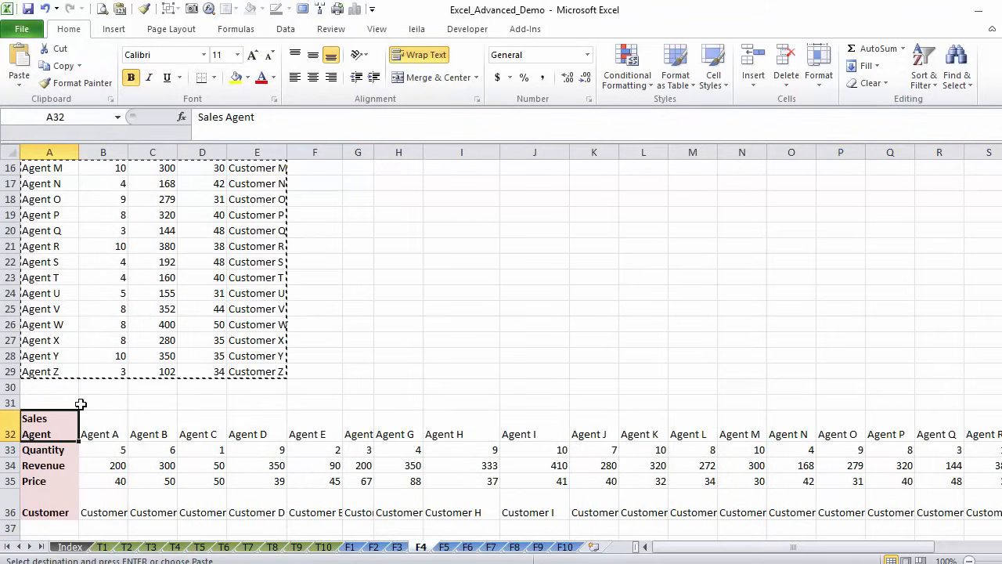
pyautogui.hscroll(3)
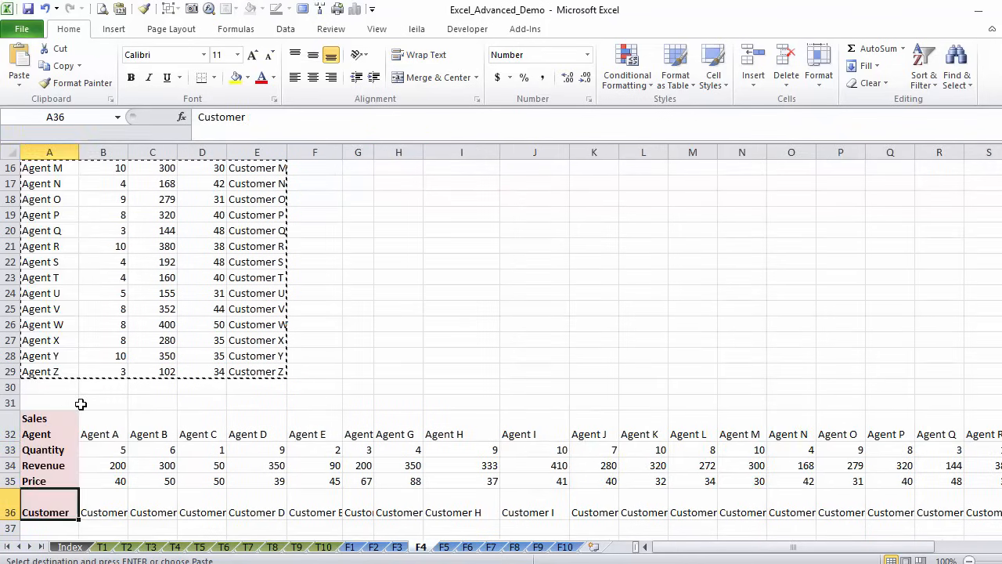
# Paste the Select Agent / Find Price / Find Customer block into D38:E40 below the row-wise table.
pyautogui.click(103, 510)
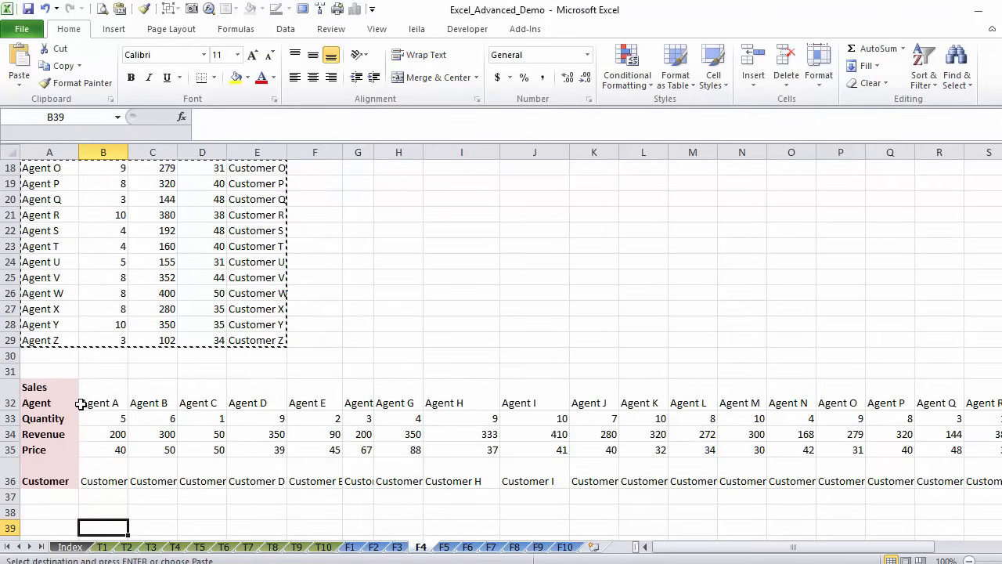
pyautogui.press('Escape')
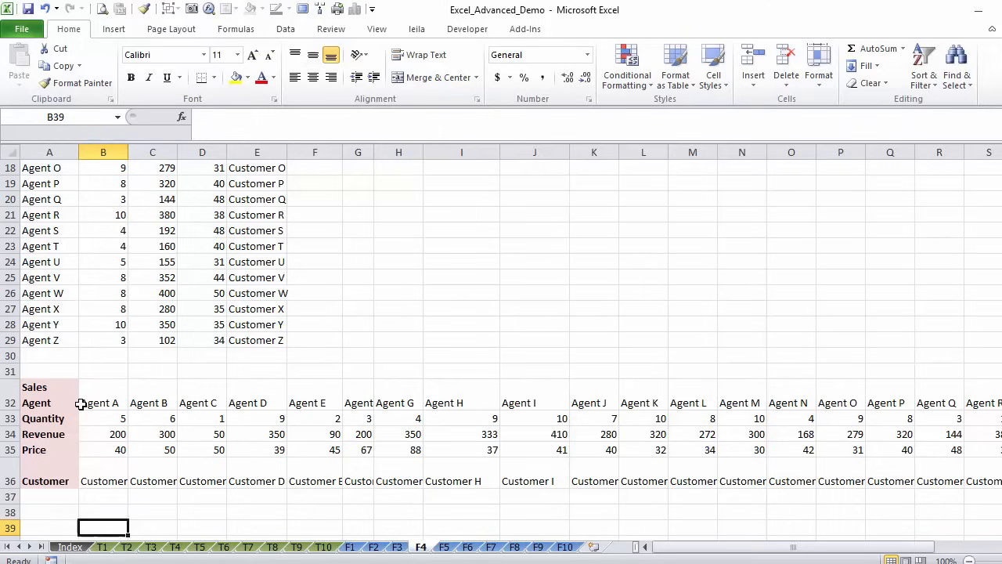
pyautogui.click(152, 526)
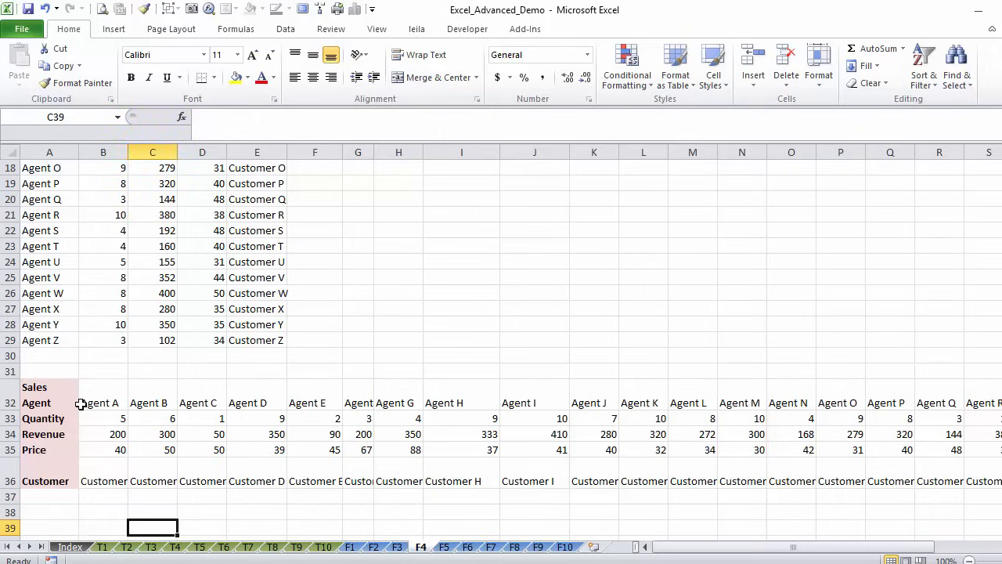
pyautogui.click(202, 526)
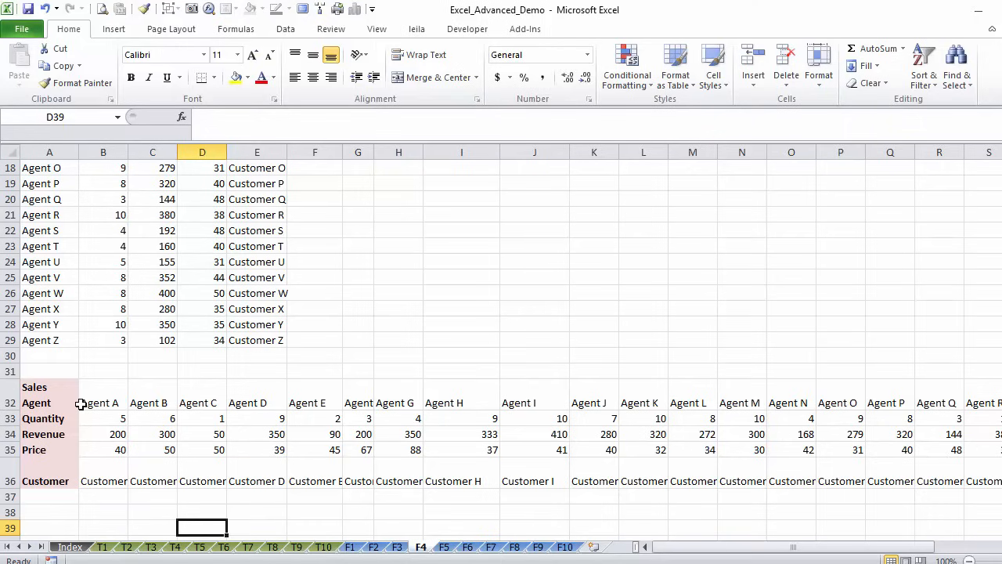
pyautogui.click(314, 261)
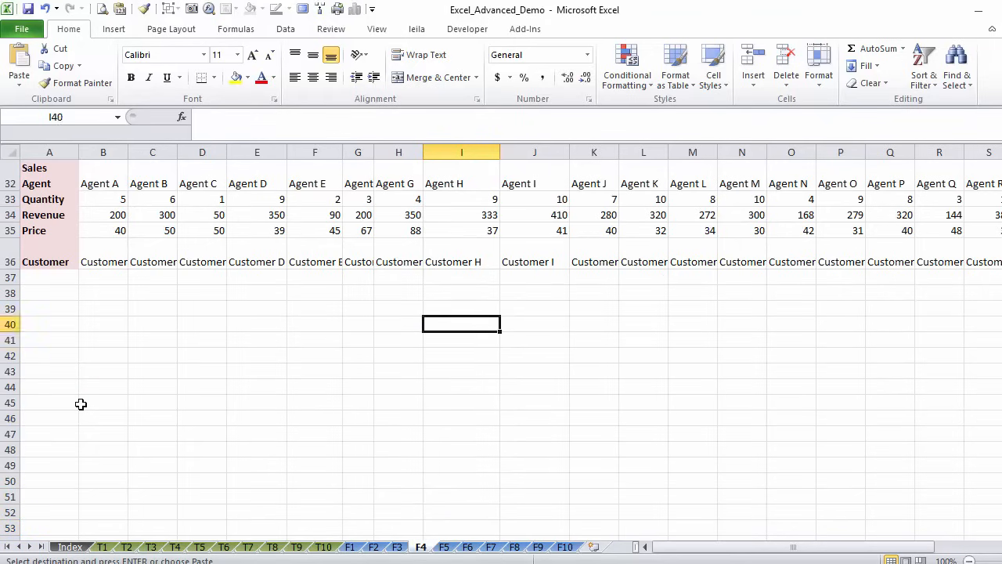
pyautogui.press('ctrl+v')
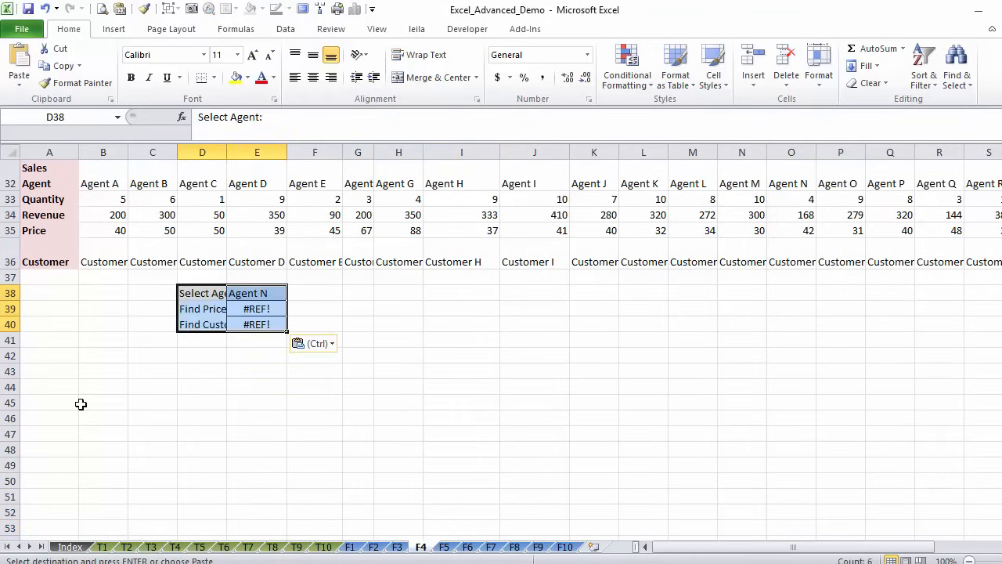
# With Agent N selected, clear the result cells and select E39 for the price formula.
pyautogui.click(257, 293)
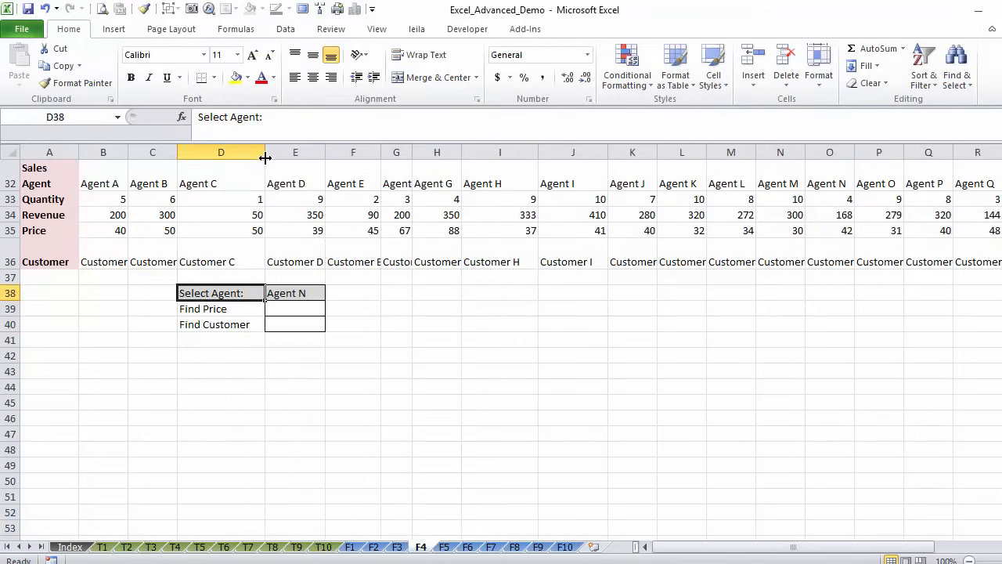
pyautogui.click(295, 293)
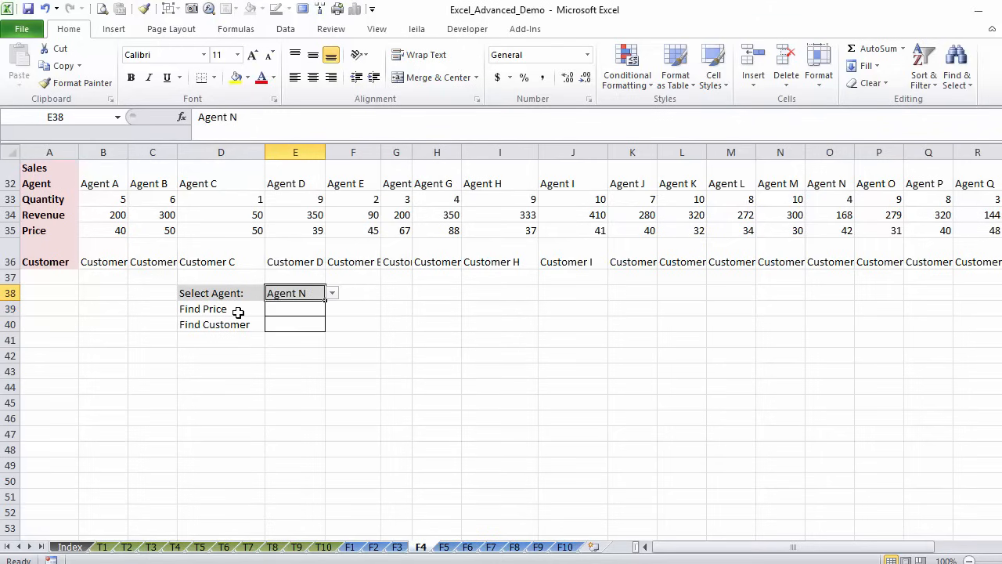
pyautogui.click(294, 309)
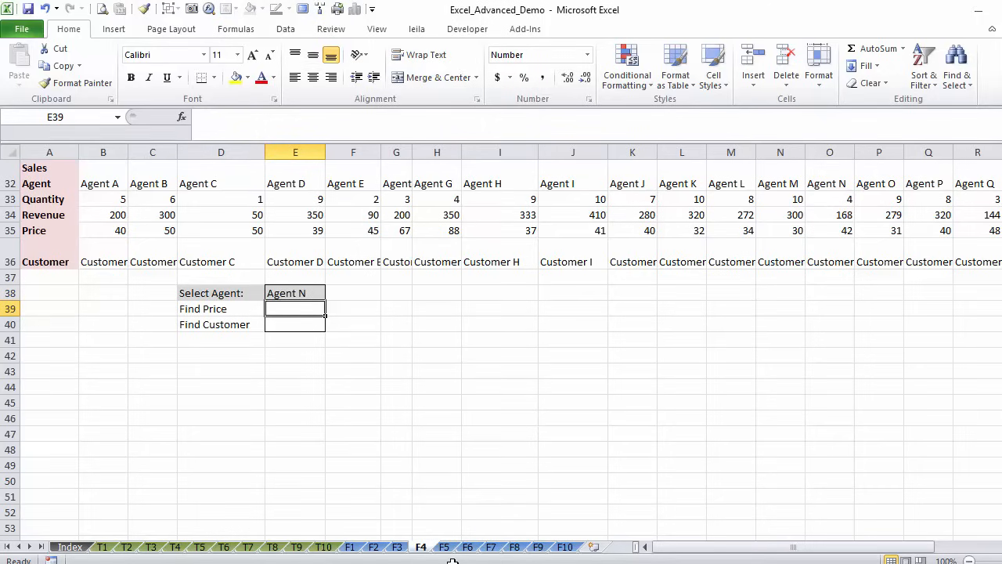
# Enter =HLOOKUP(E38,B32:AA36,4,FALSE) in E39 so Find Price returns 42 for Agent N.
pyautogui.write('=h')
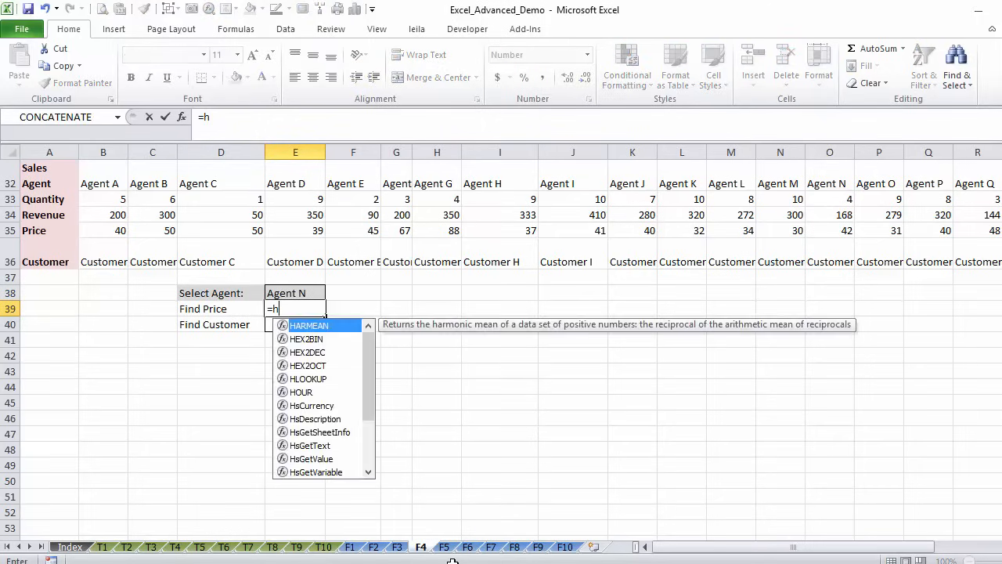
pyautogui.write('lookup')
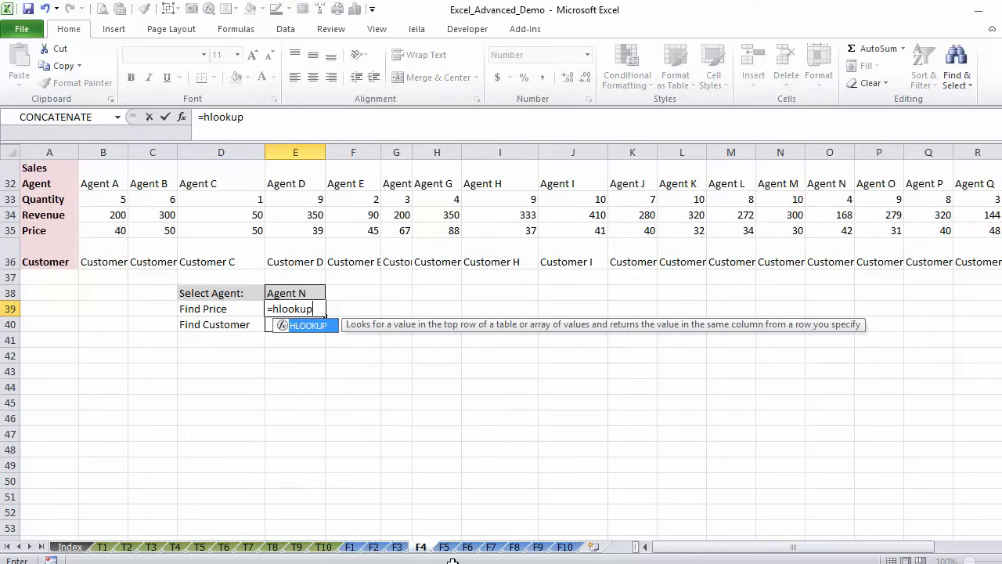
pyautogui.write('(')
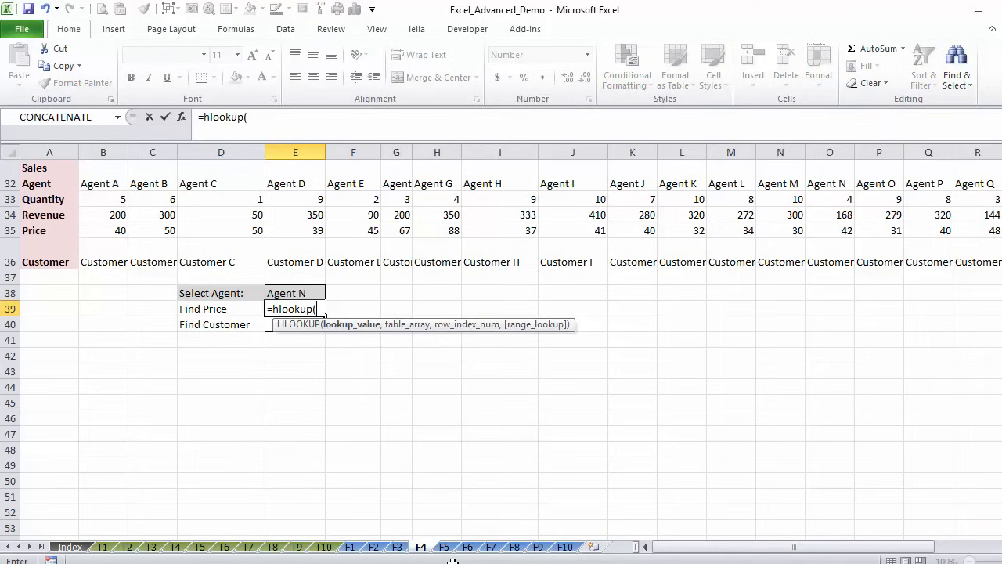
pyautogui.click(294, 293)
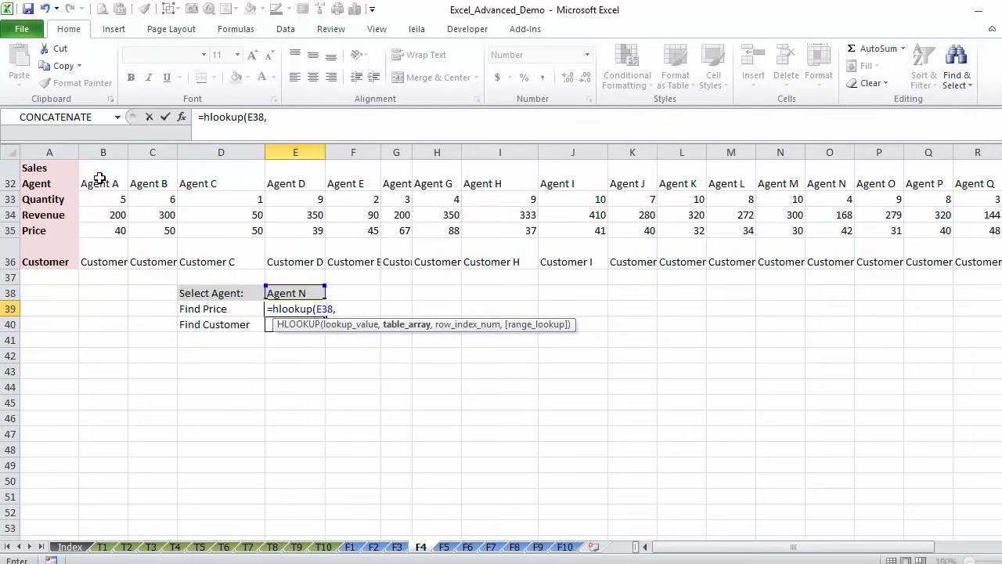
pyautogui.click(103, 183)
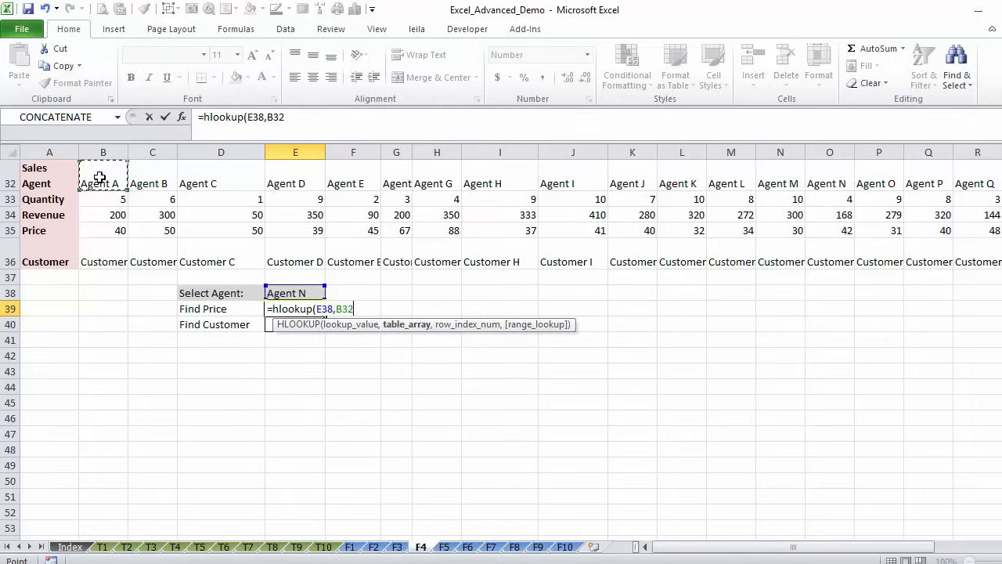
pyautogui.moveTo(238, 281)
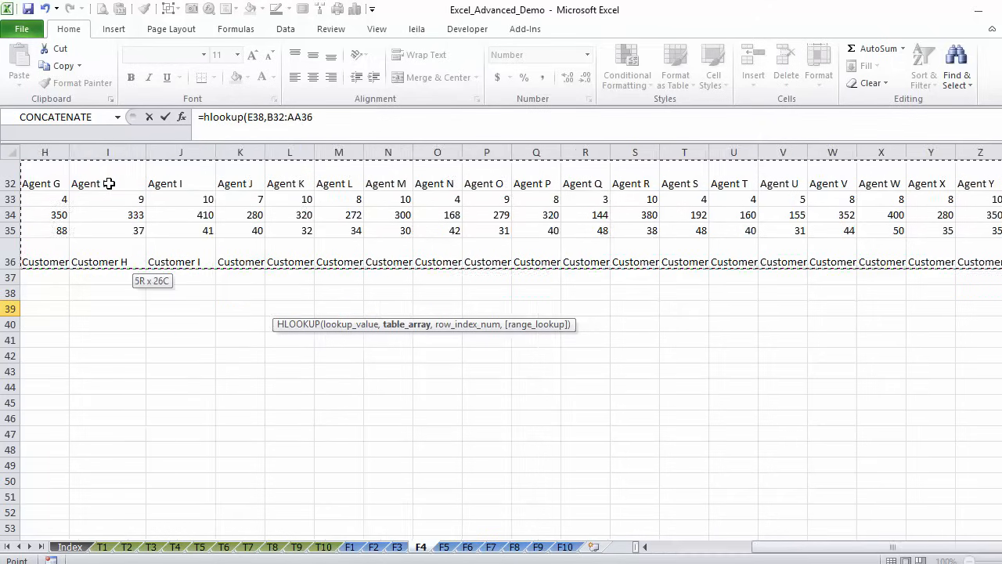
pyautogui.write(',')
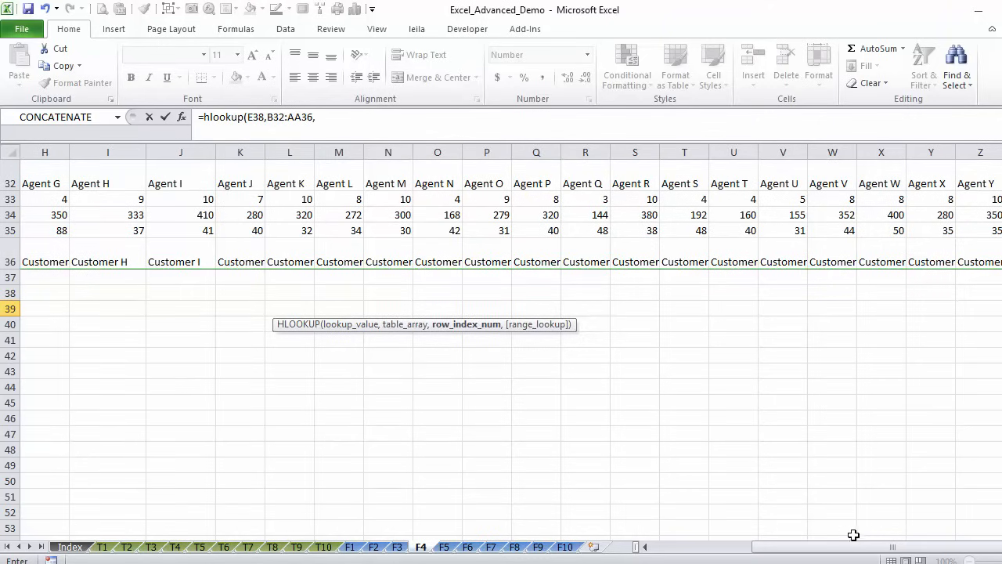
pyautogui.hscroll(-3)
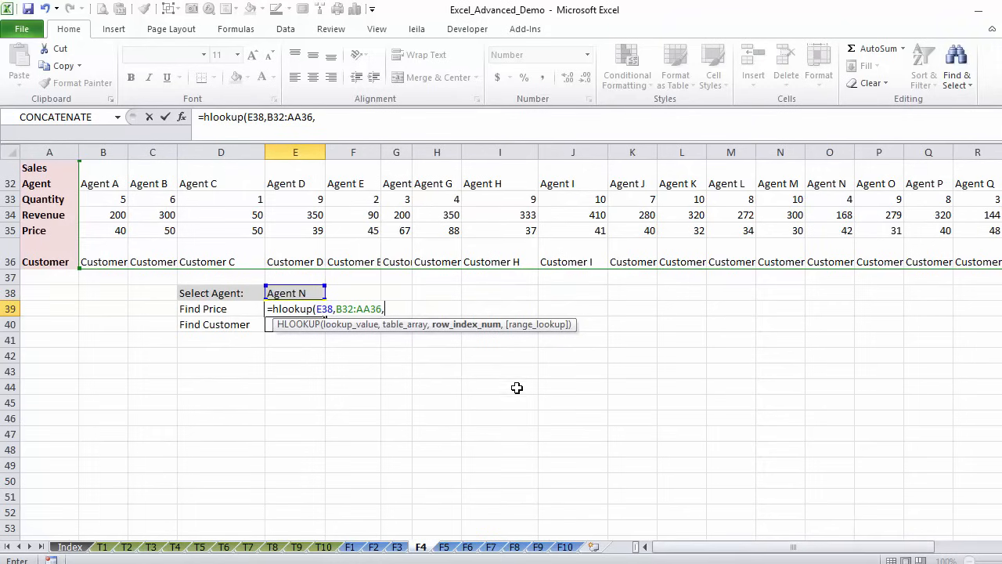
pyautogui.moveTo(94, 220)
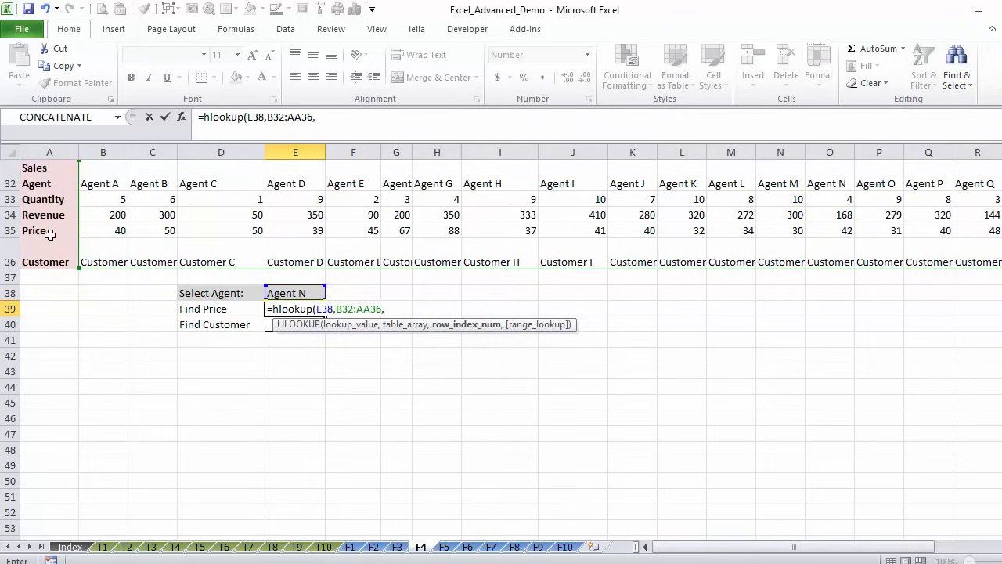
pyautogui.write('4,')
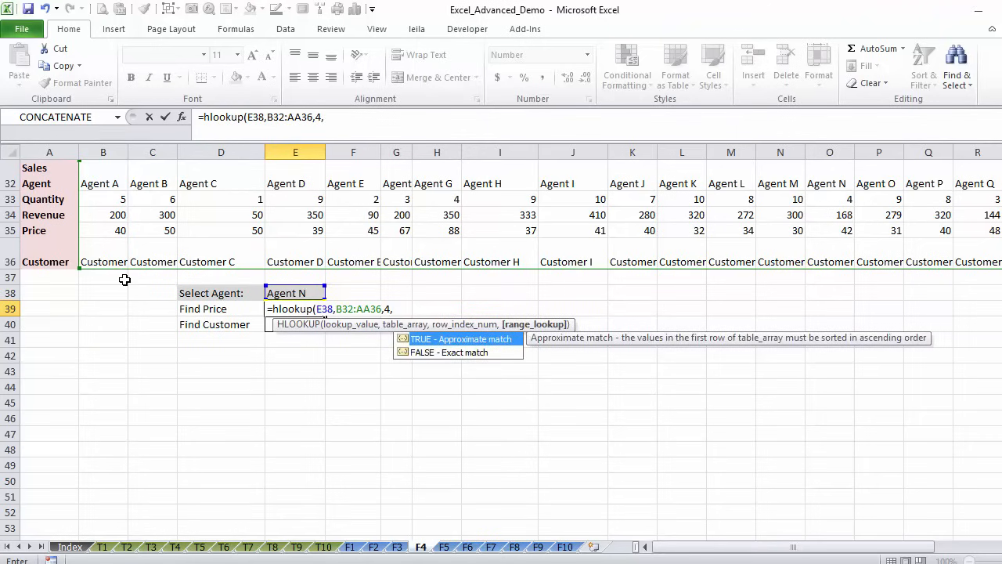
pyautogui.write('false')
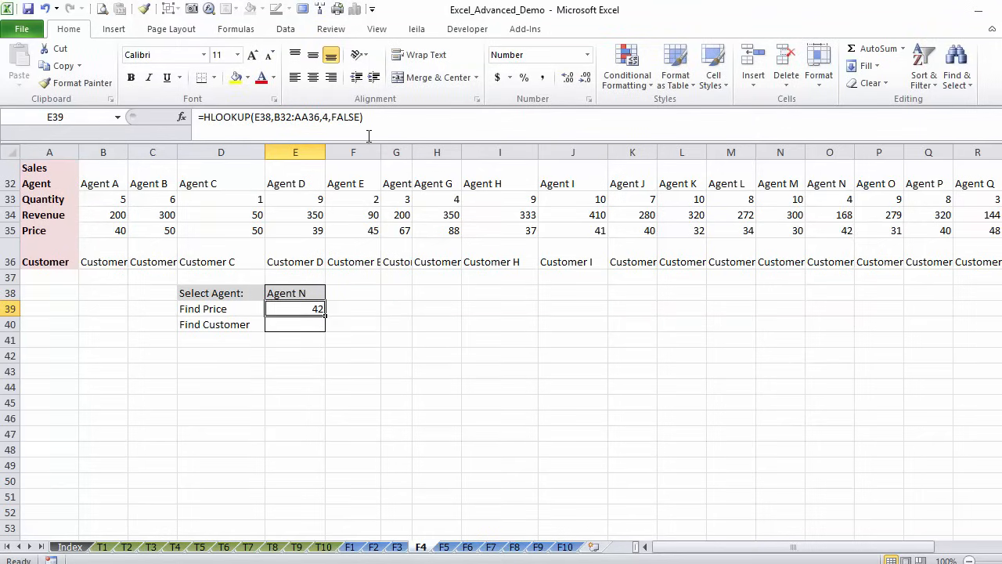
# Give Find Customer an HLOOKUP with row index 5, then switch the selected agent to Agent P.
pyautogui.doubleClick(294, 307)
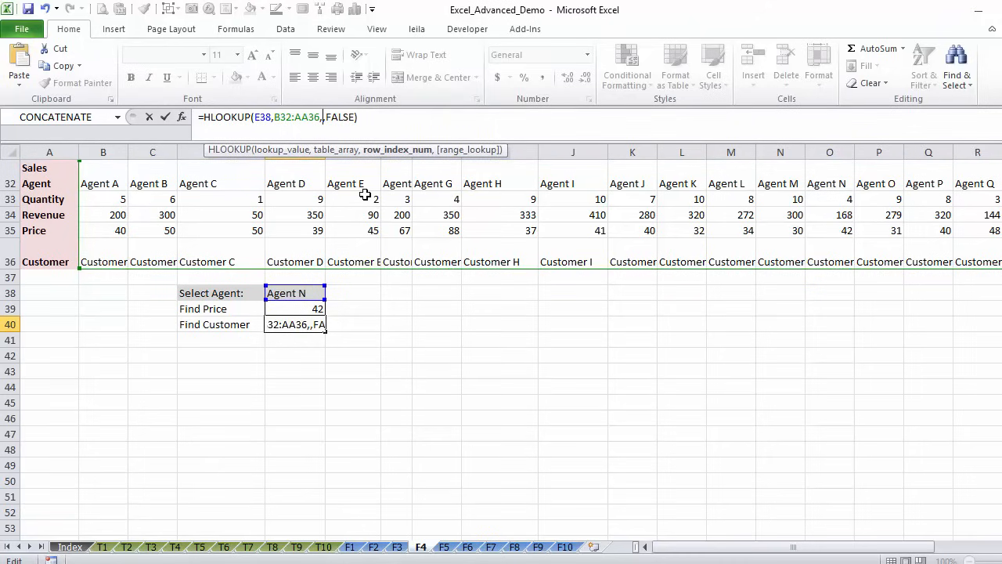
pyautogui.write('5')
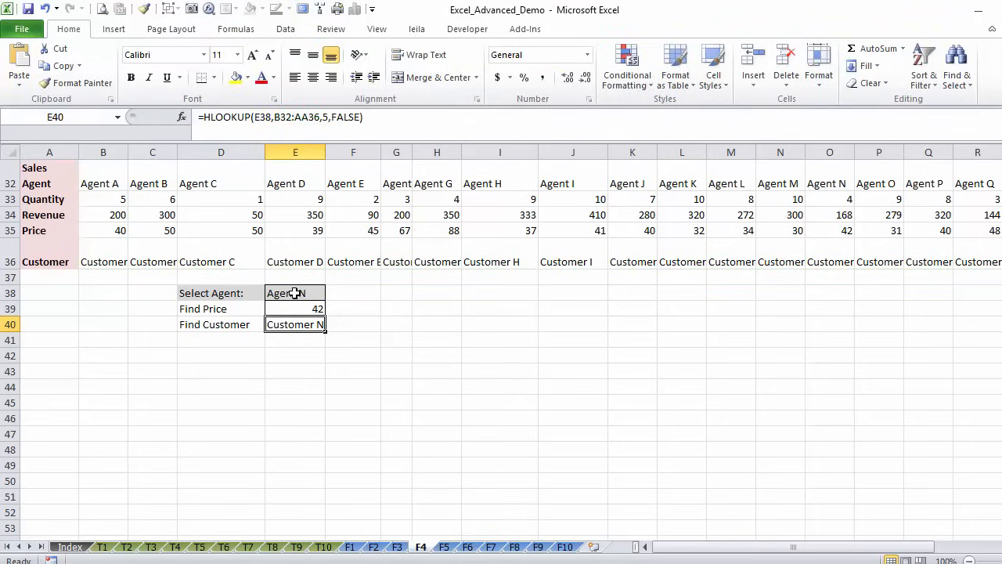
pyautogui.click(294, 293)
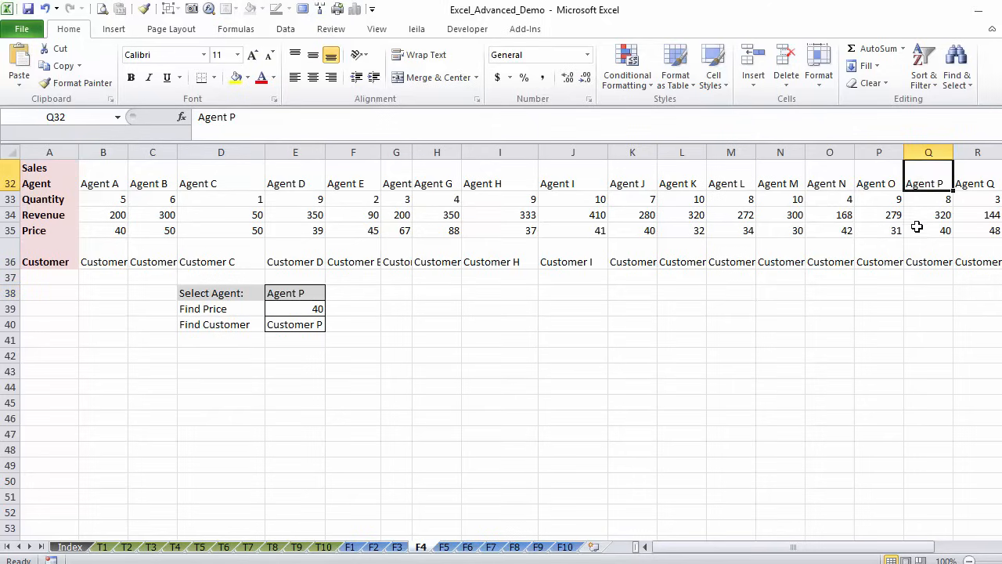
# Verify Agent P's price 40 and Customer P against the row-wise sales table.
pyautogui.click(929, 261)
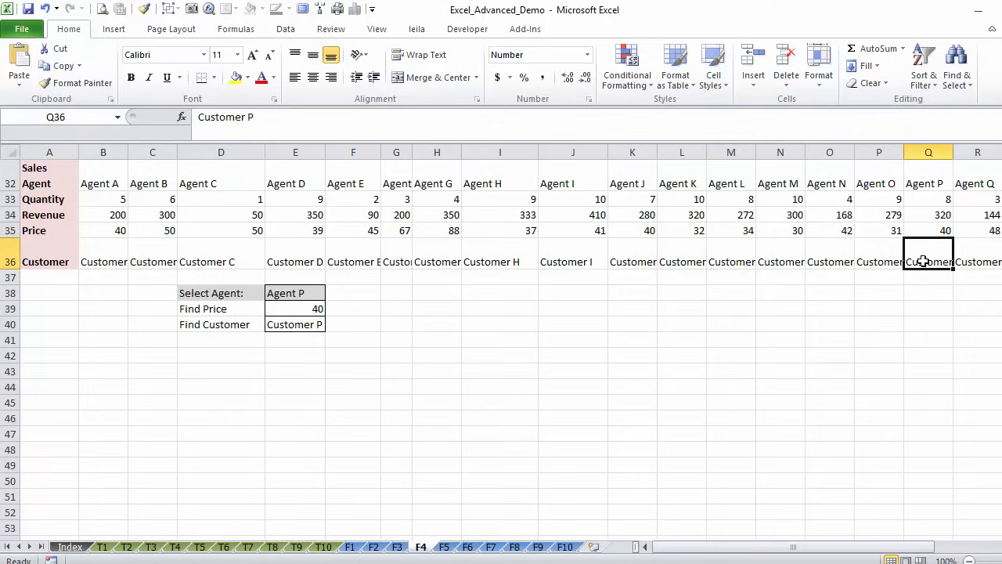
pyautogui.click(295, 324)
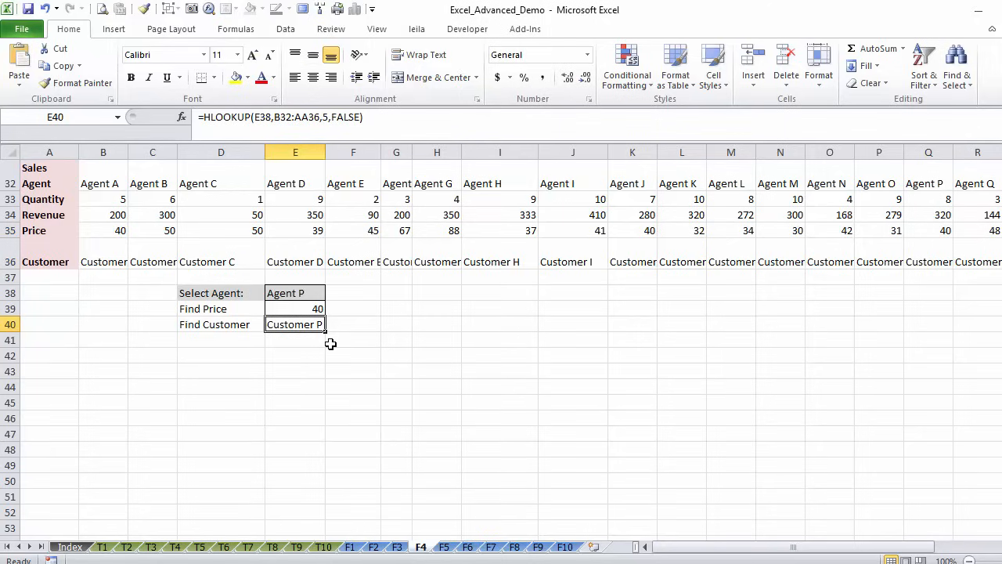
pyautogui.click(294, 307)
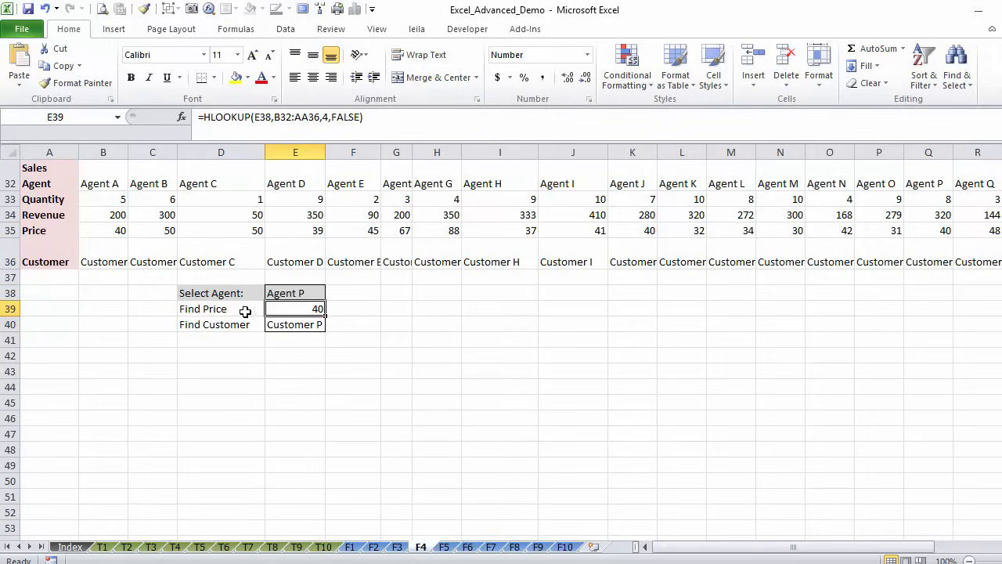
# Change E39's row index to 2 as Find Quantity, returning Agent P's quantity 8, checked against Q33.
pyautogui.doubleClick(220, 307)
pyautogui.write('Quantity')
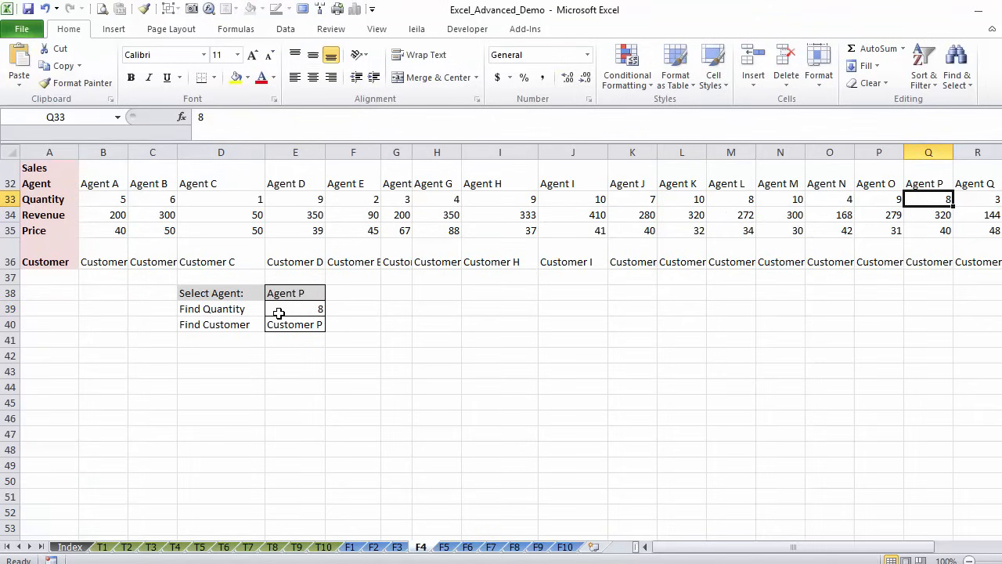
pyautogui.click(294, 309)
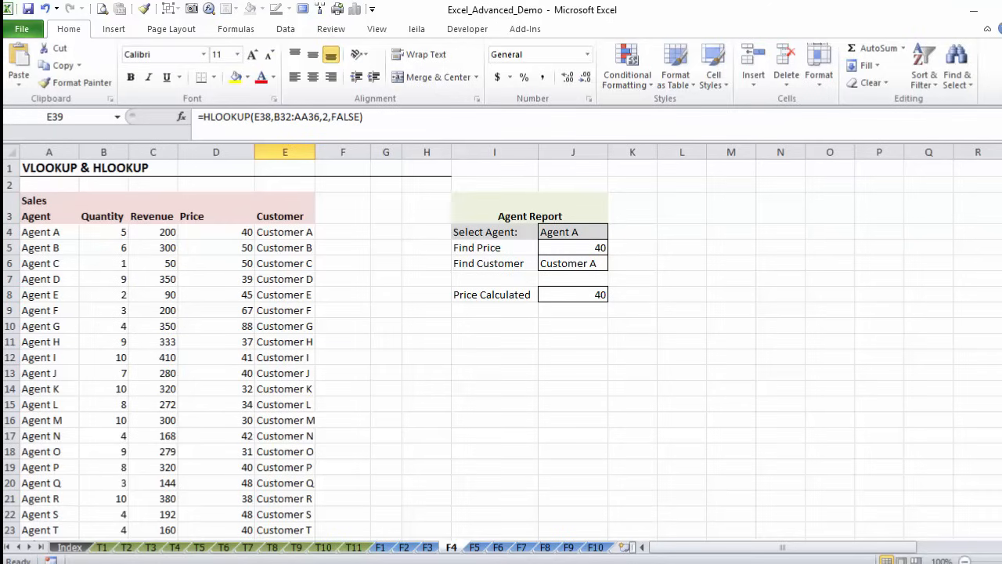
pyautogui.click(573, 264)
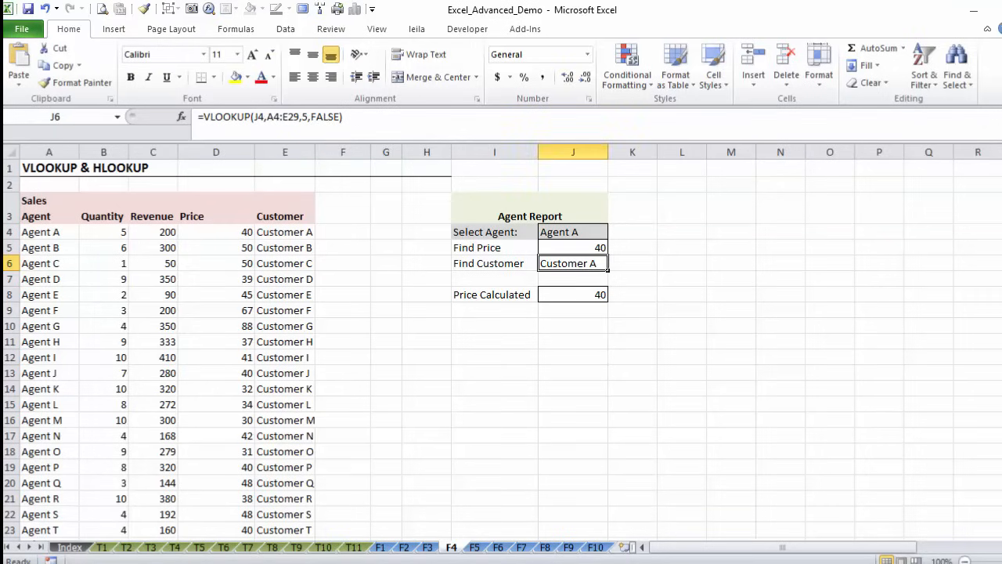
pyautogui.click(572, 232)
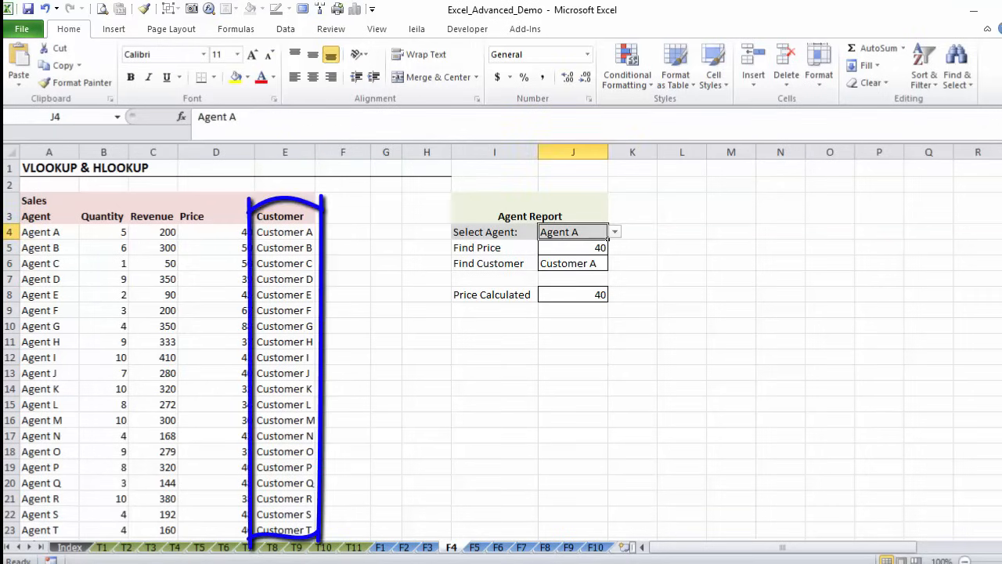